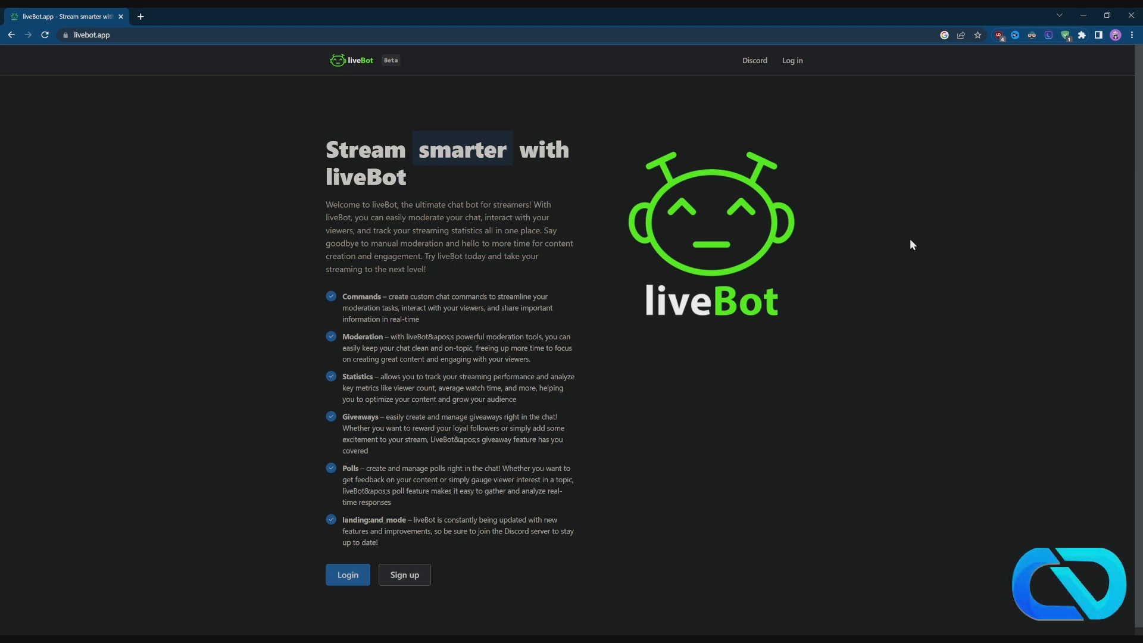
mouse_move(921, 253)
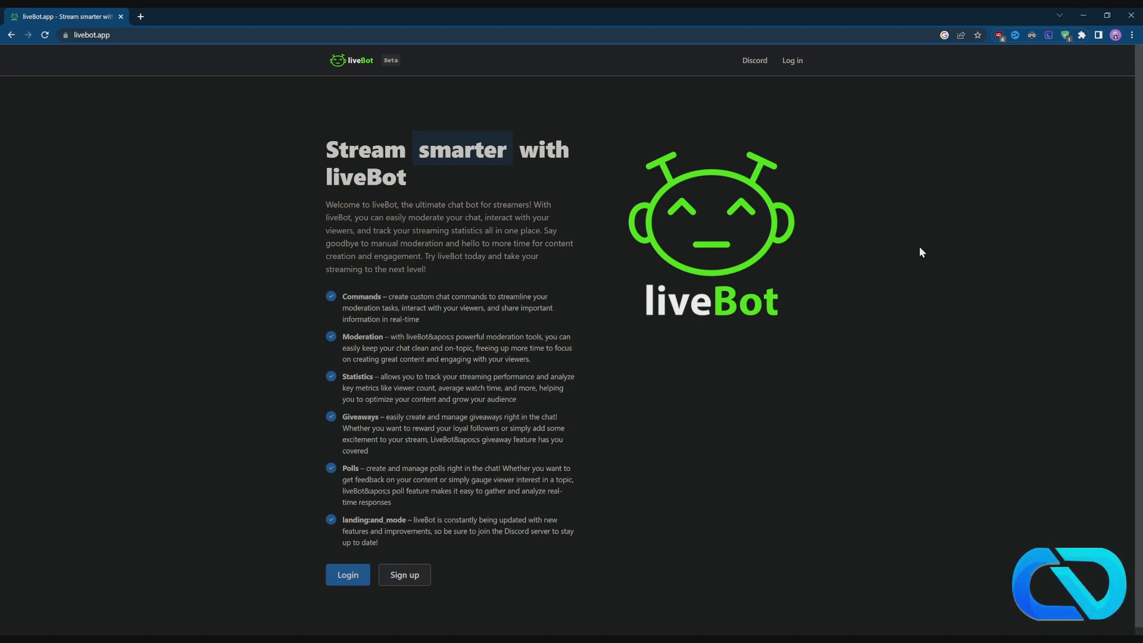
mouse_move(921, 270)
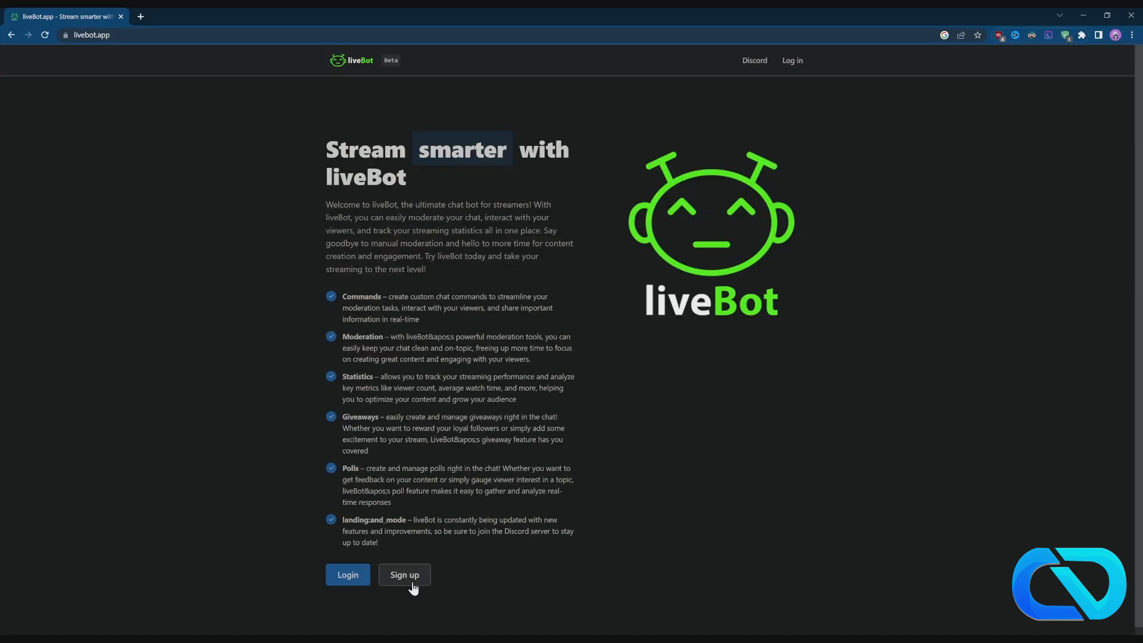
Register a new liveBot account with a username and email.
left_click(403, 574)
type("Jamesmusic")
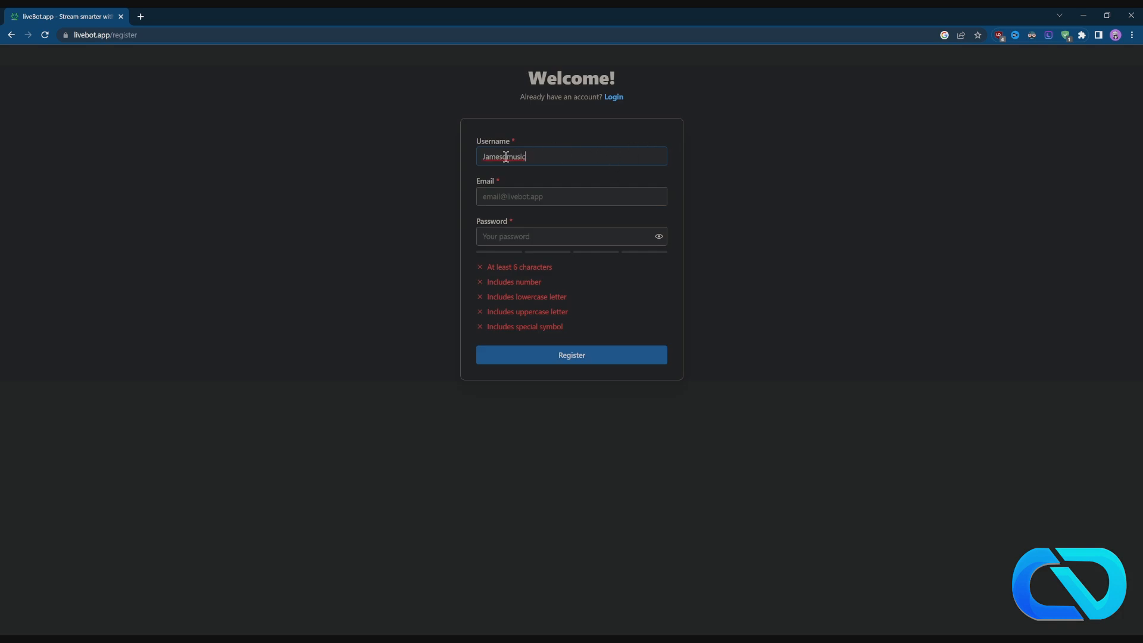
left_click(570, 197)
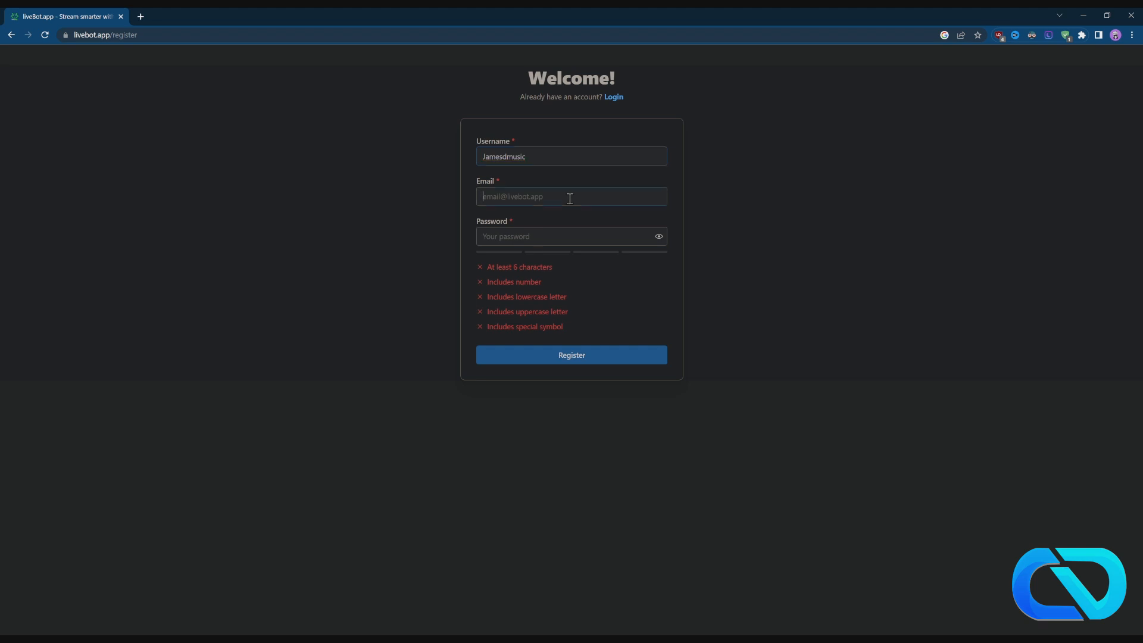
left_click(572, 354)
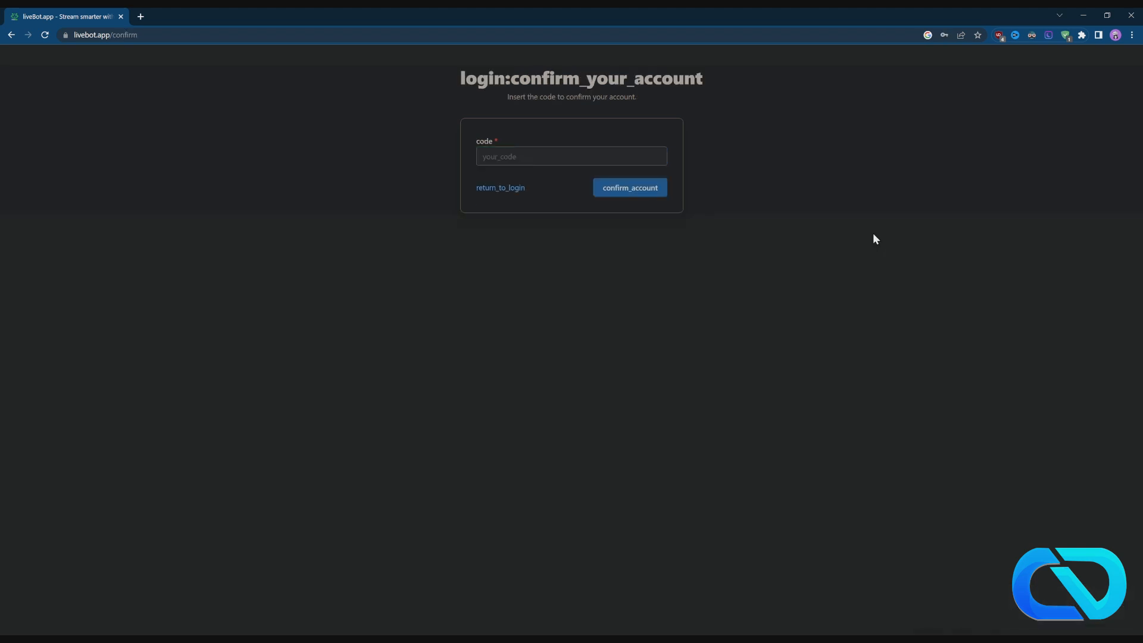
mouse_move(793, 202)
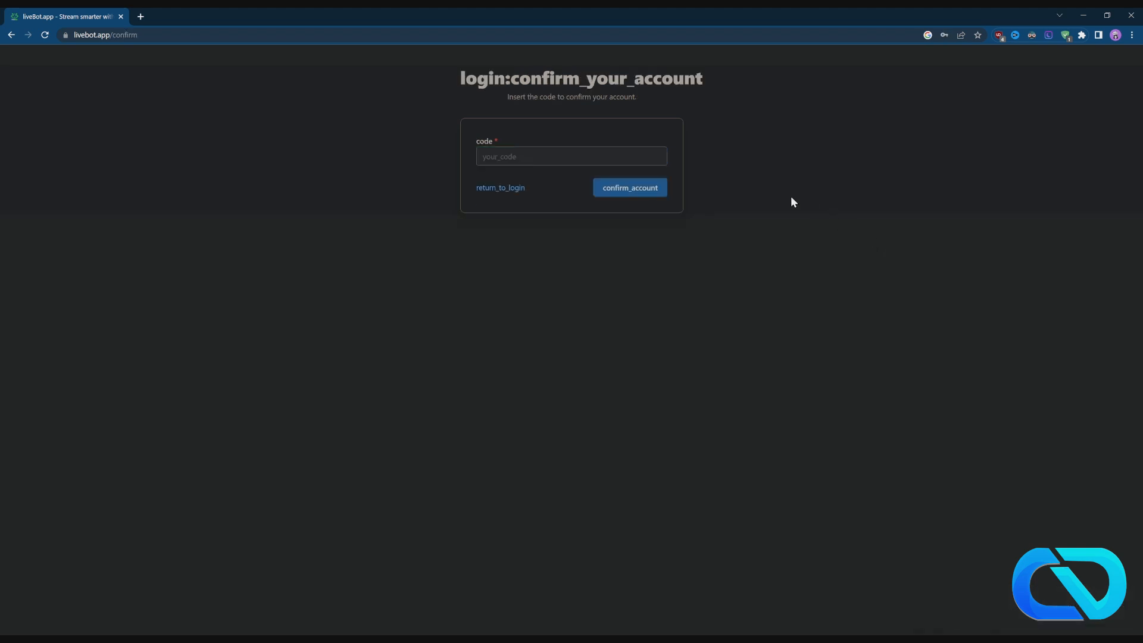
Return to the login page and fill in the new account's email and password.
left_click(570, 156)
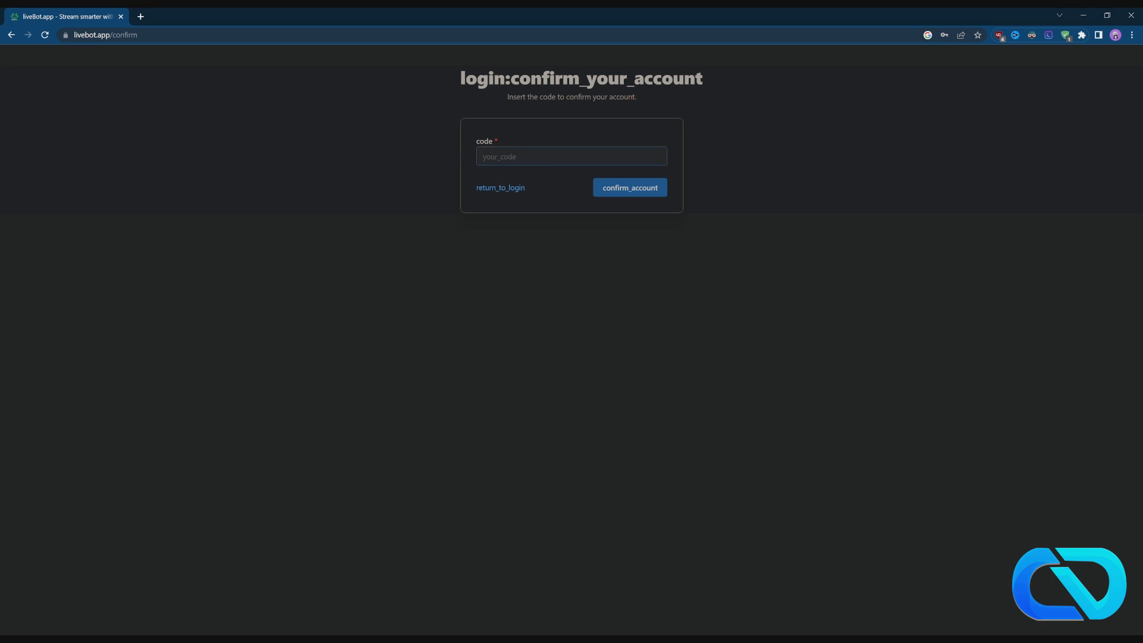
left_click(500, 187)
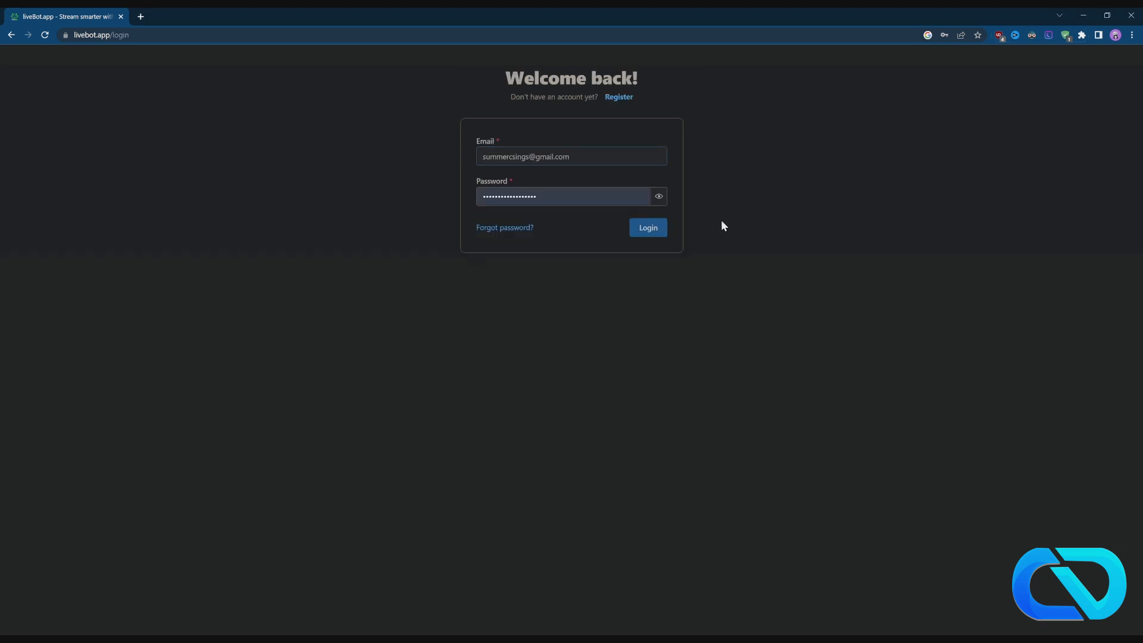
left_click(570, 156)
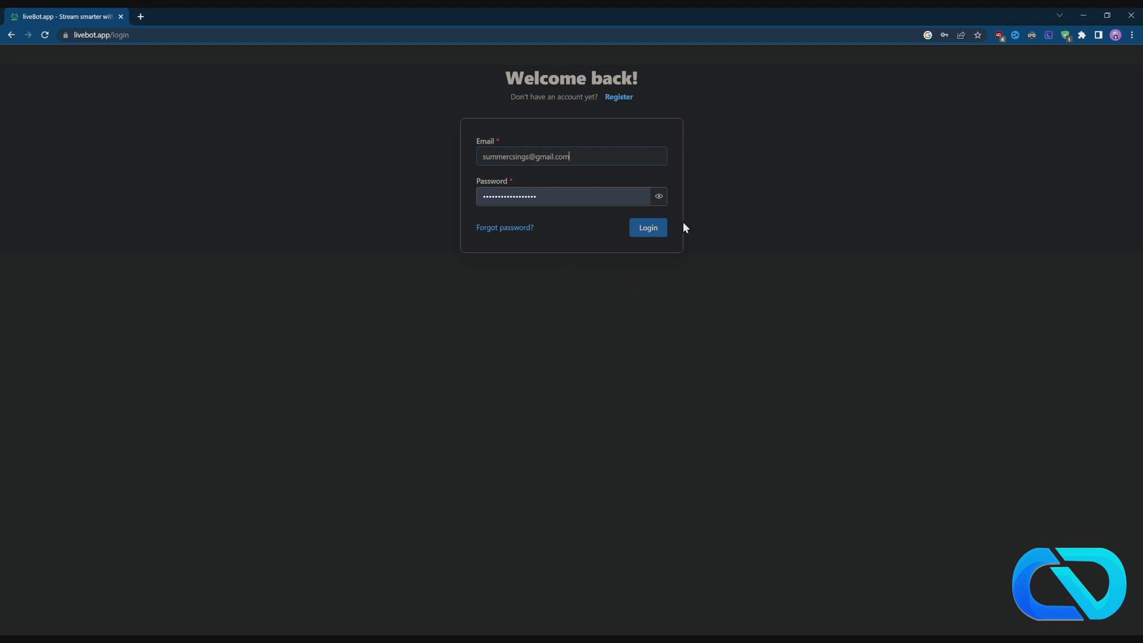
Log in, add the Kick channel, and open Kick's Creator Dashboard from the profile menu.
left_click(647, 228)
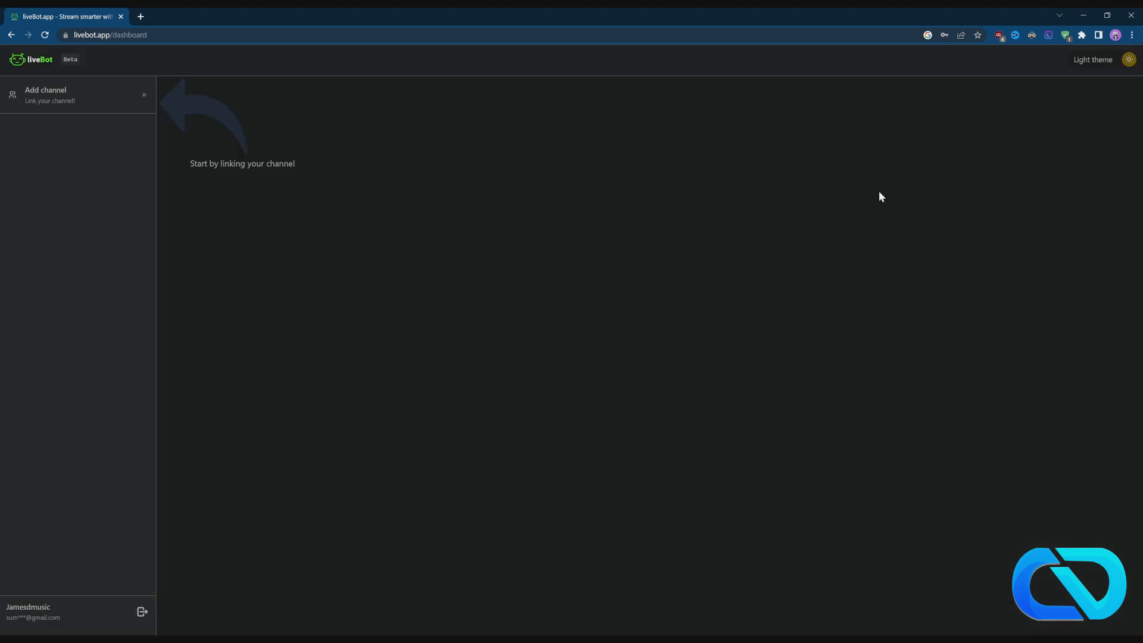
mouse_move(1076, 120)
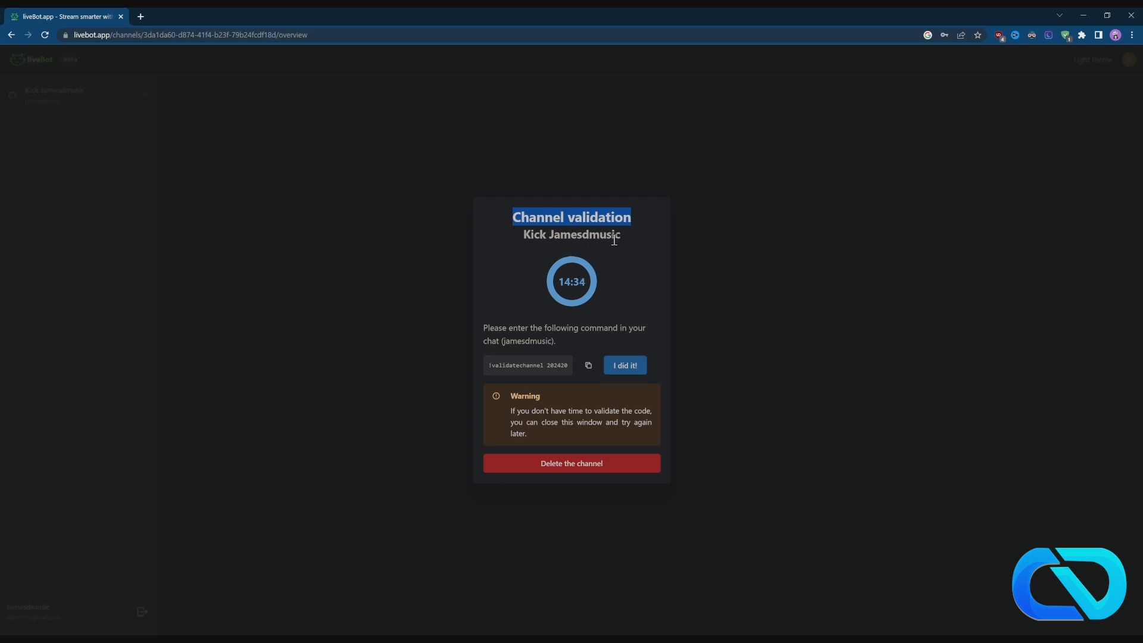
mouse_move(123, 15)
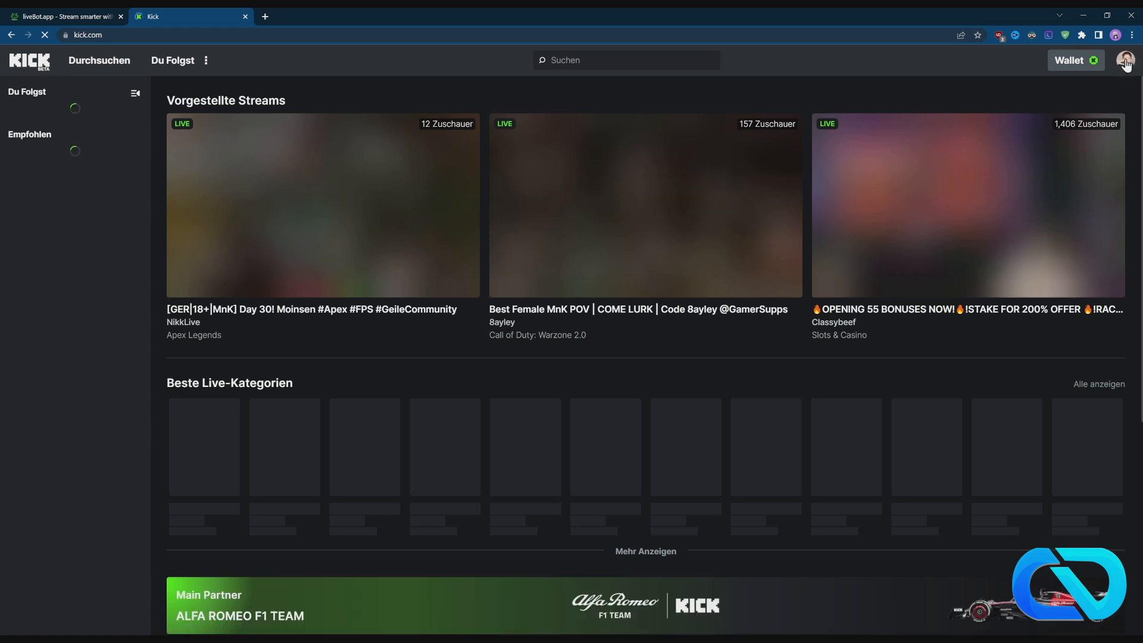
left_click(1126, 59)
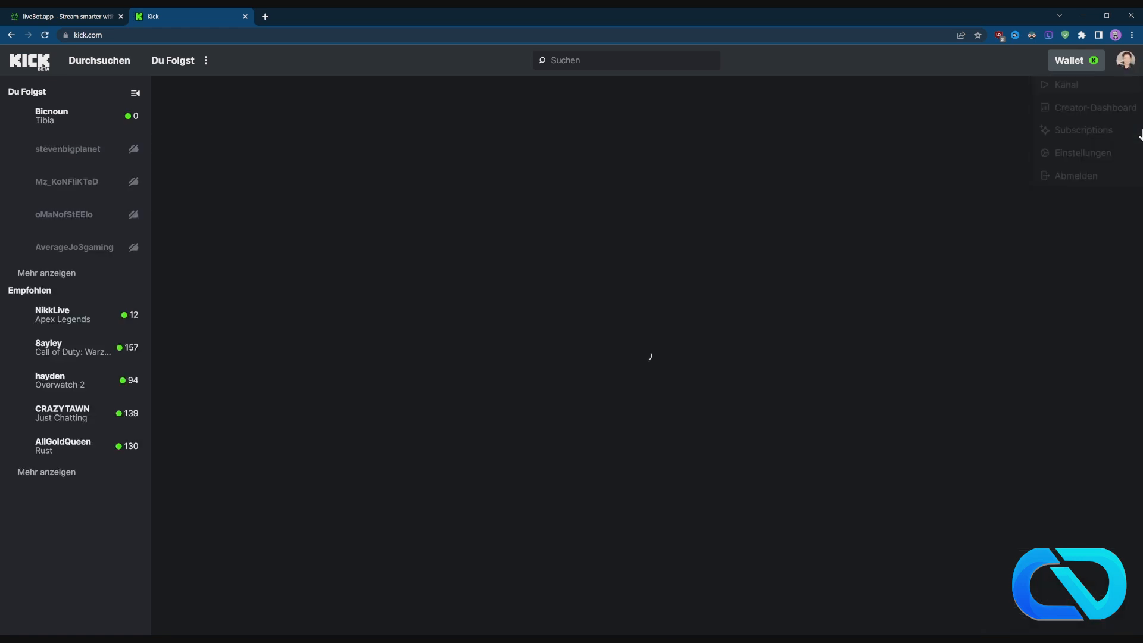
left_click(1095, 107)
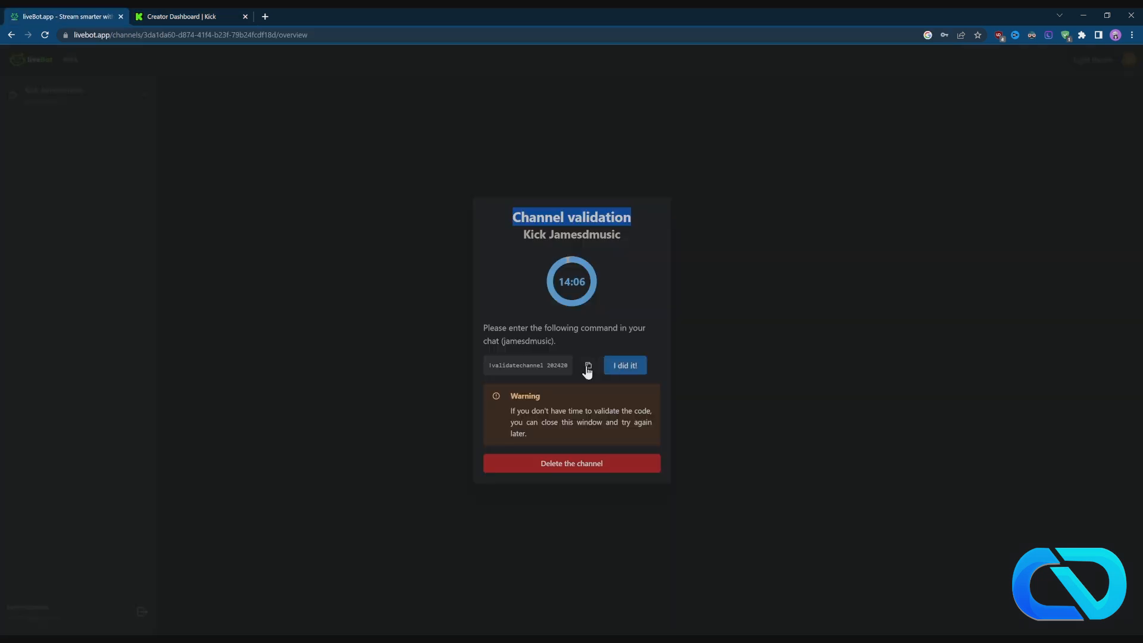
Copy the !validatechannel command, post it in Kick chat and confirm with 'I did it!'.
left_click(190, 15)
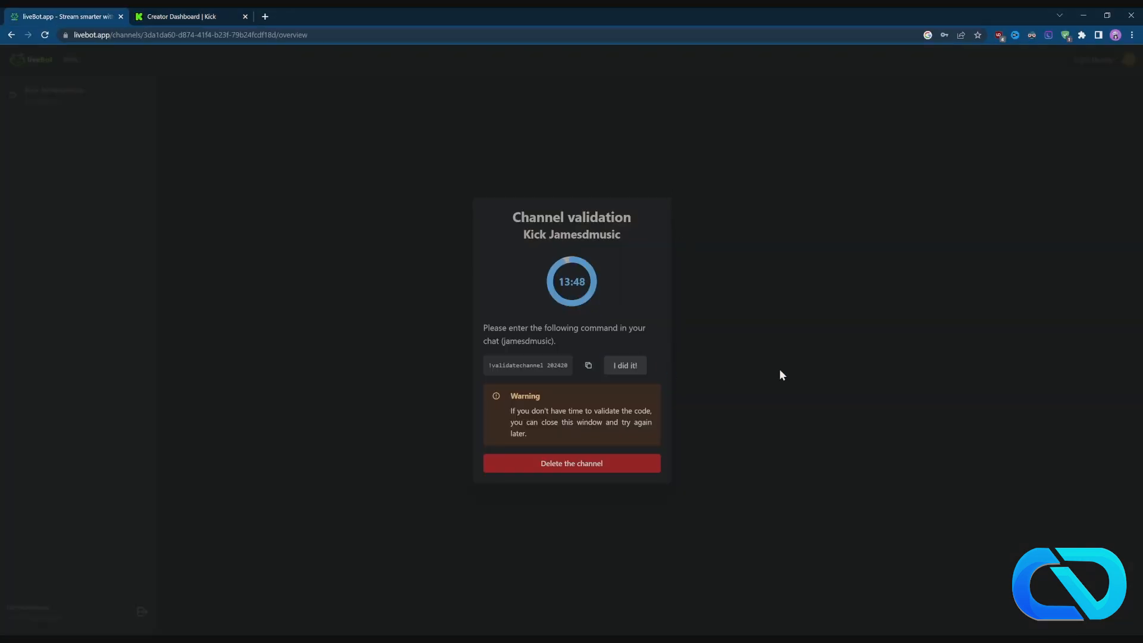
left_click(624, 366)
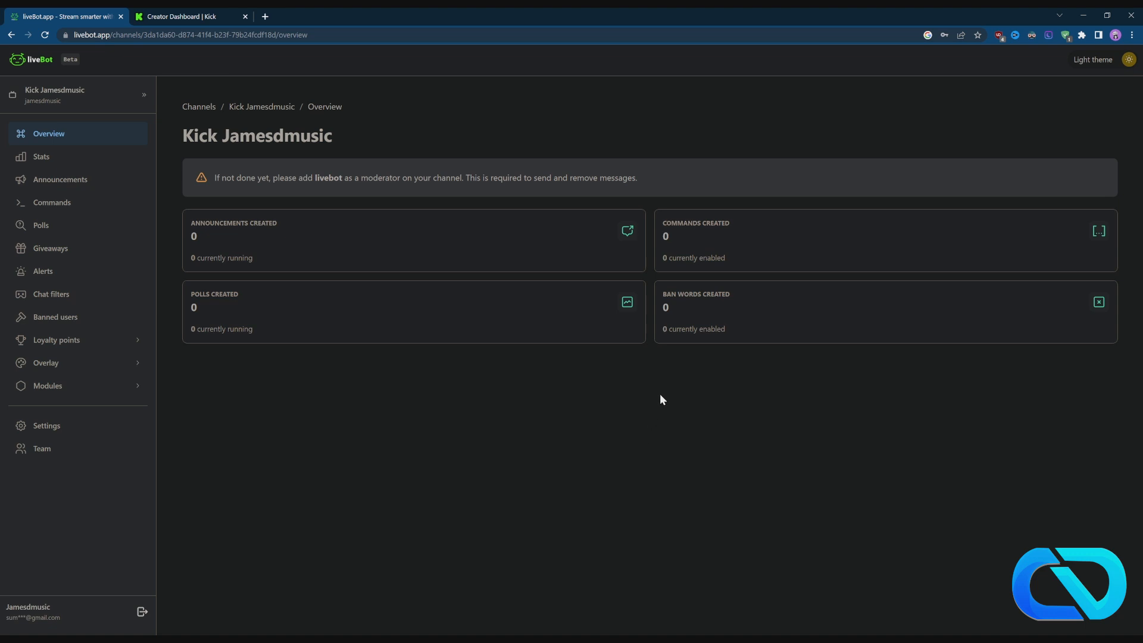
mouse_move(260, 191)
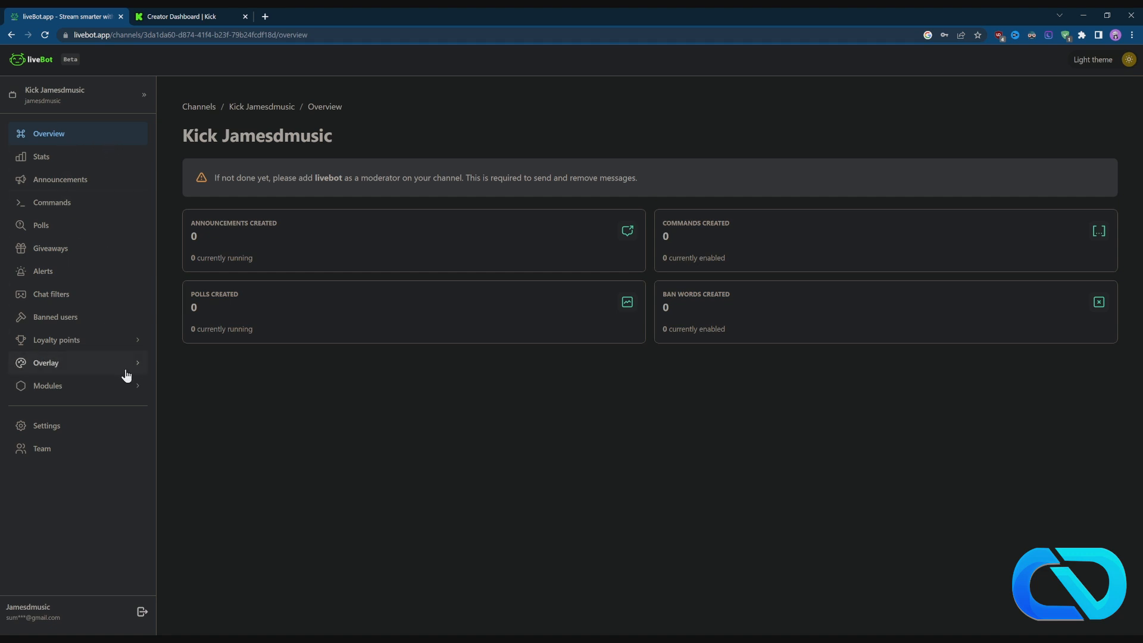
Create a new follower alert overlay under Overlay > Follow alert.
left_click(46, 362)
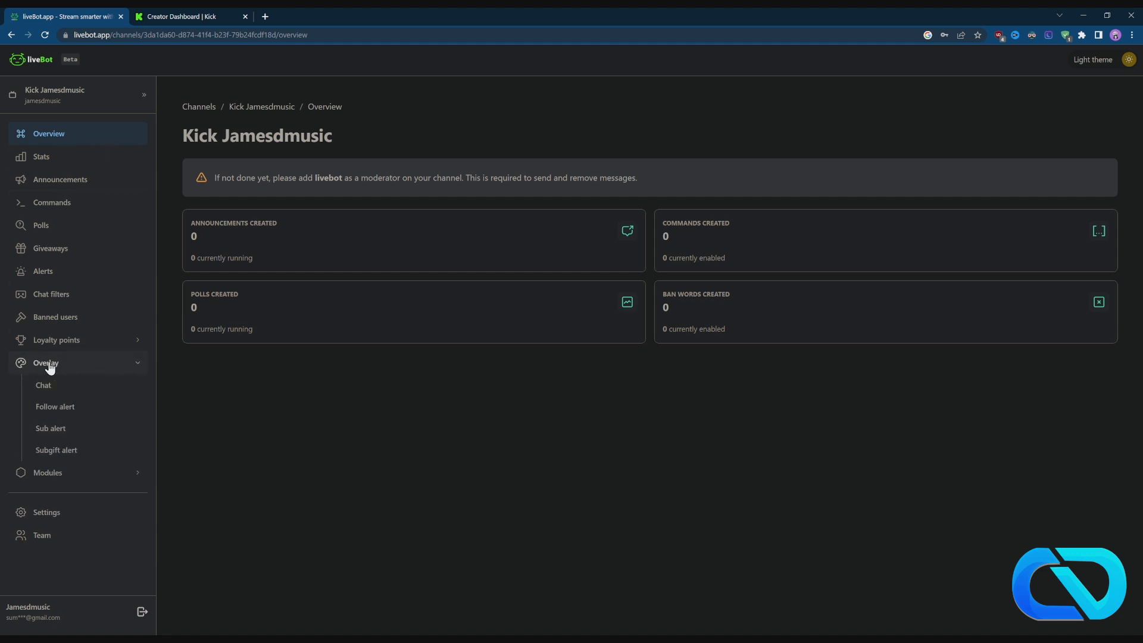
mouse_move(56, 450)
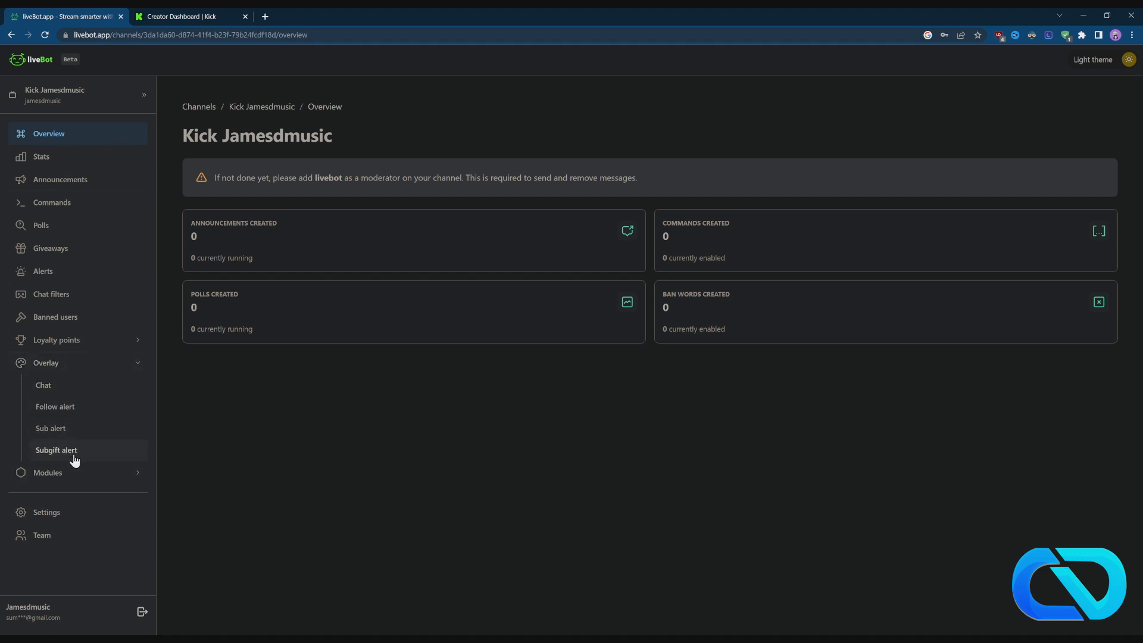
mouse_move(65, 415)
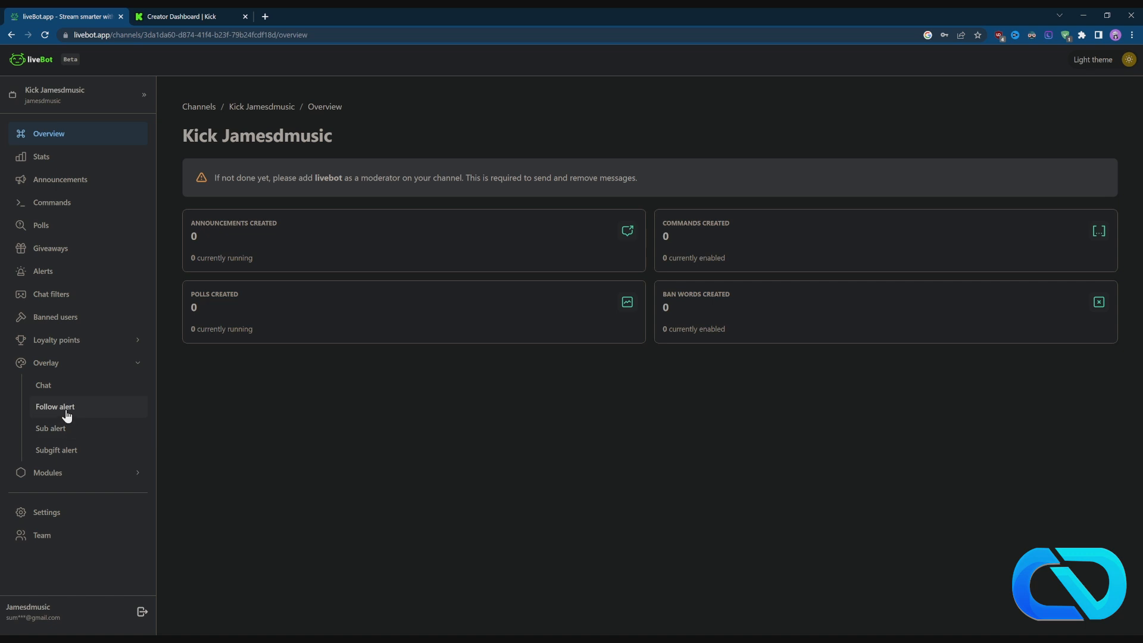
left_click(54, 406)
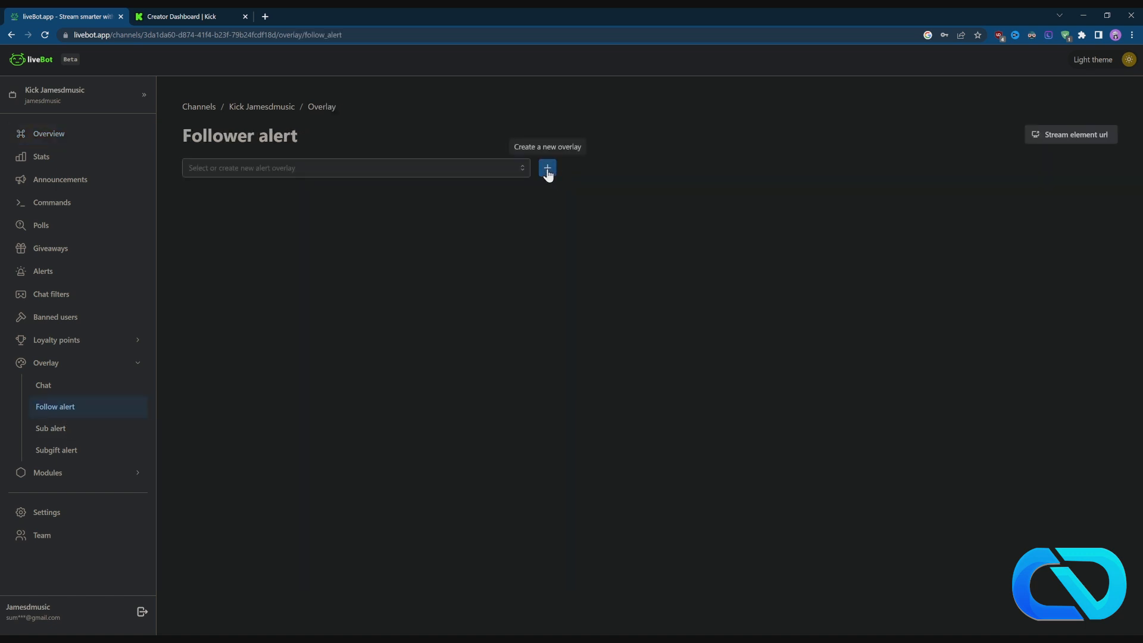
left_click(546, 168)
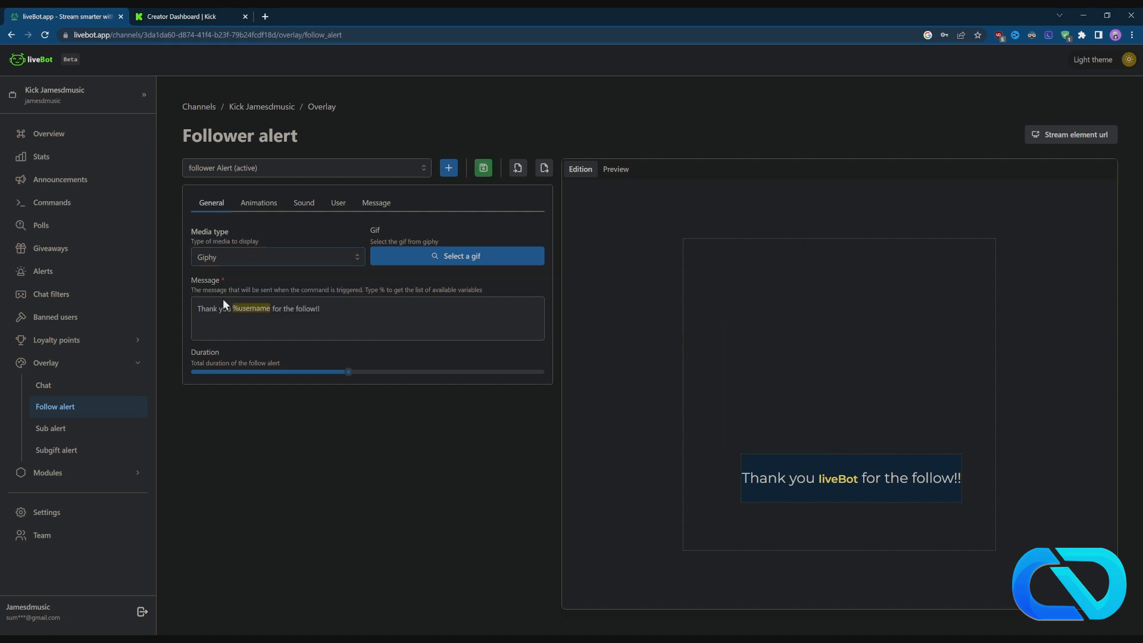
Switch the alert media to the media library and pick an item from it.
left_click(278, 258)
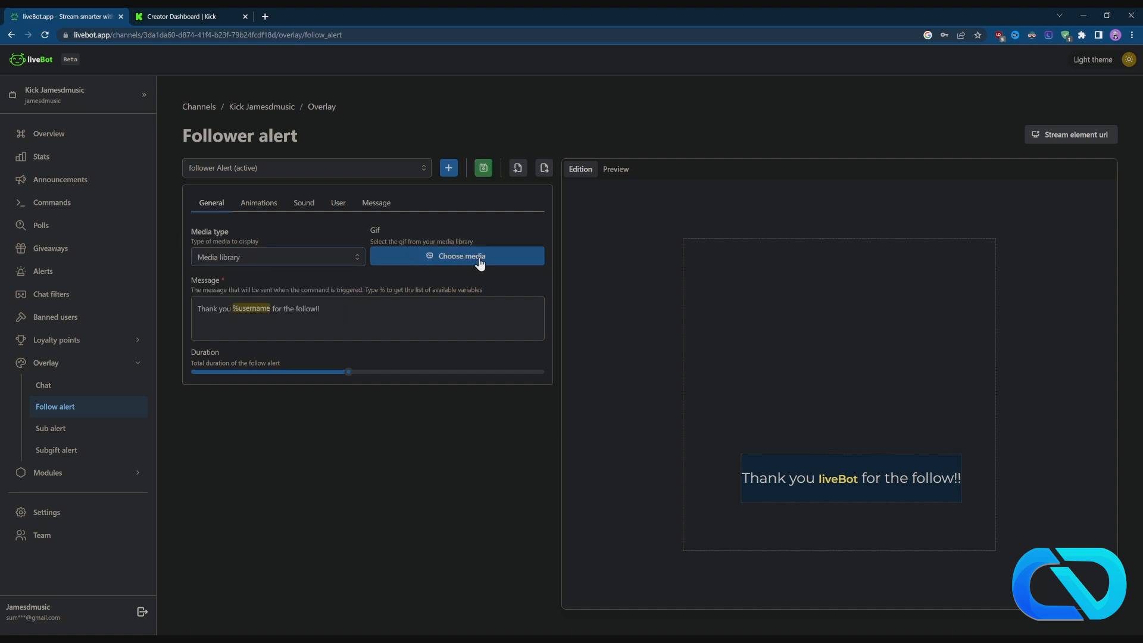
left_click(456, 256)
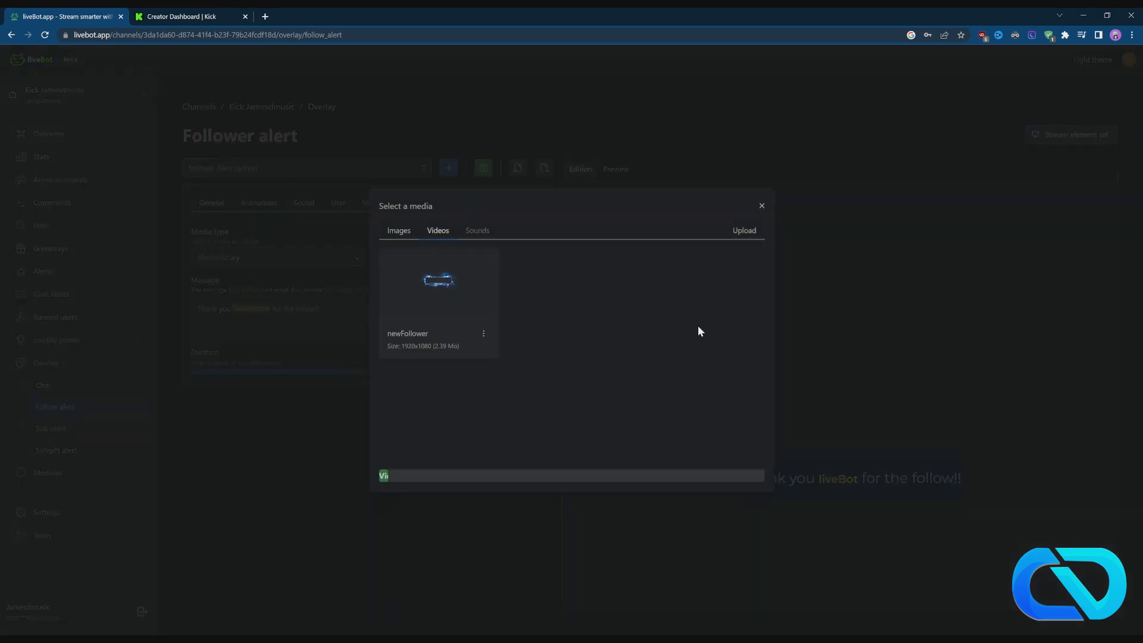
mouse_move(437, 283)
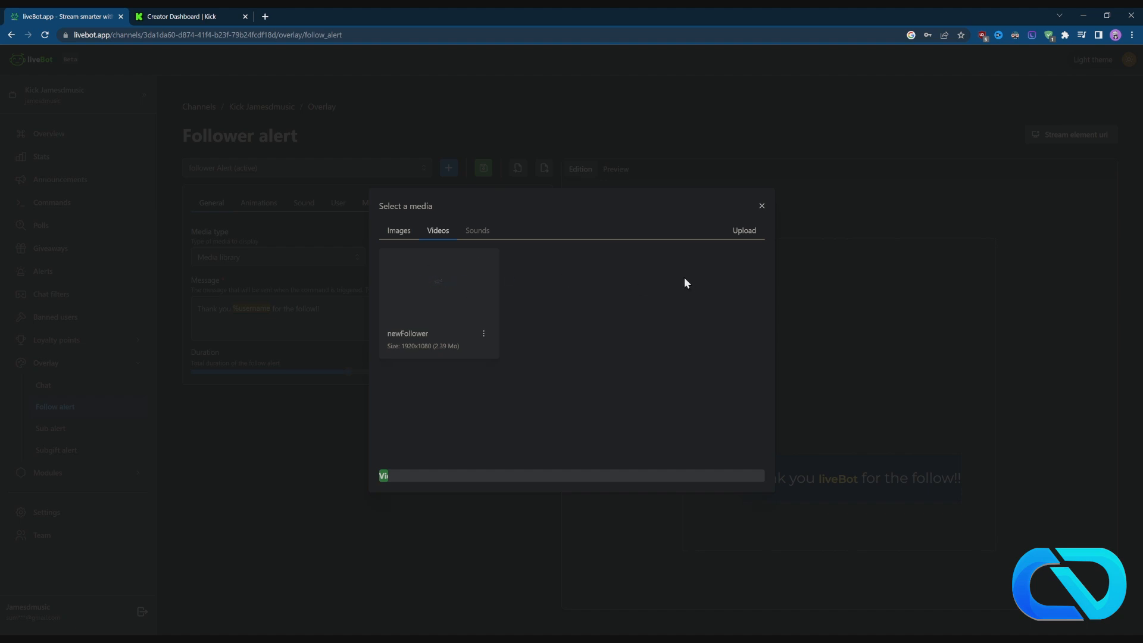
left_click(761, 206)
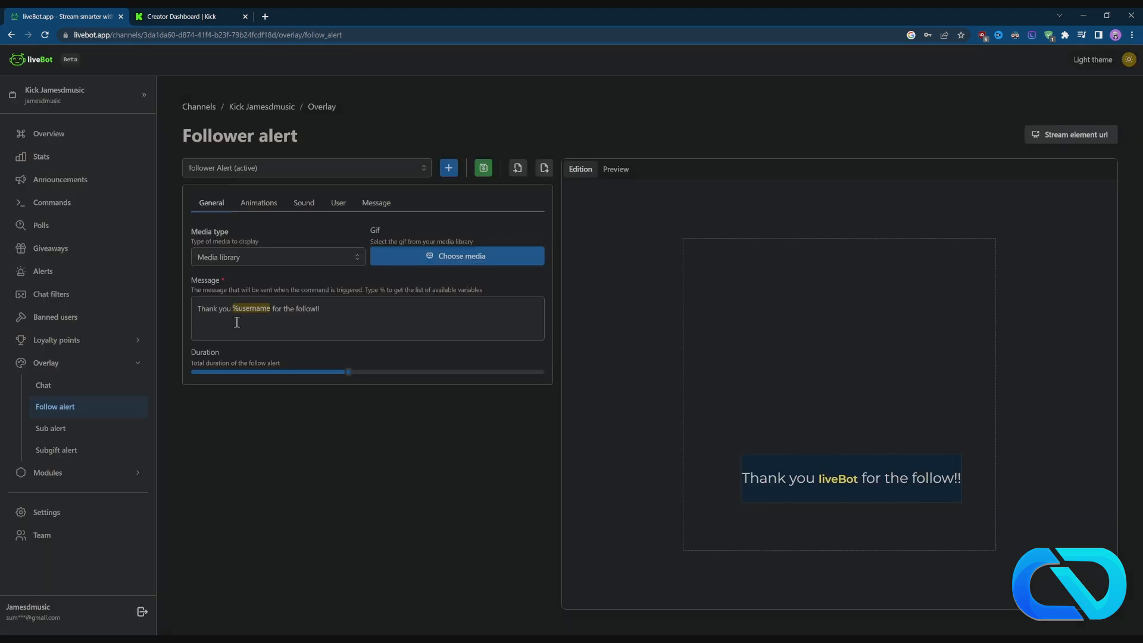
mouse_move(337, 312)
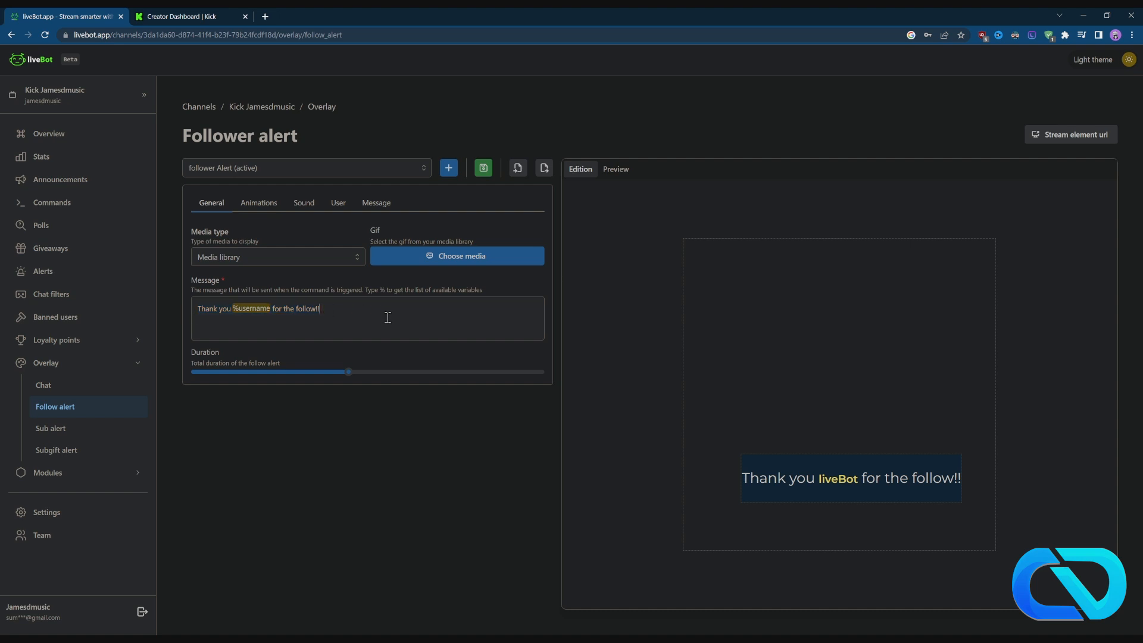
Review the sound settings, save the follower alert, and move to its preview.
left_click(304, 203)
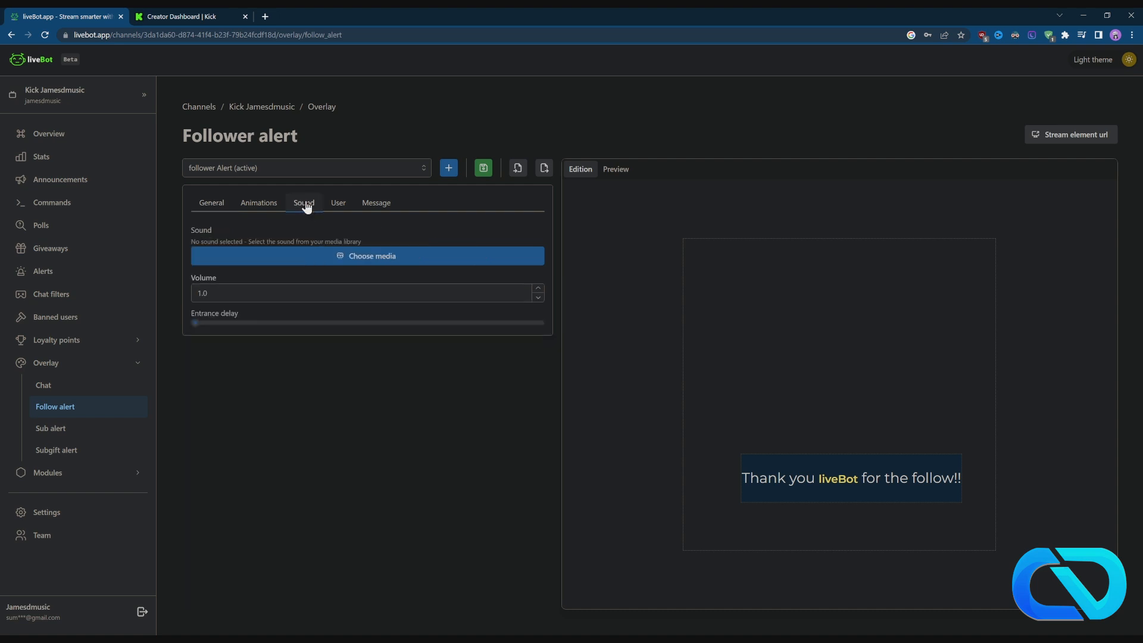
mouse_move(483, 168)
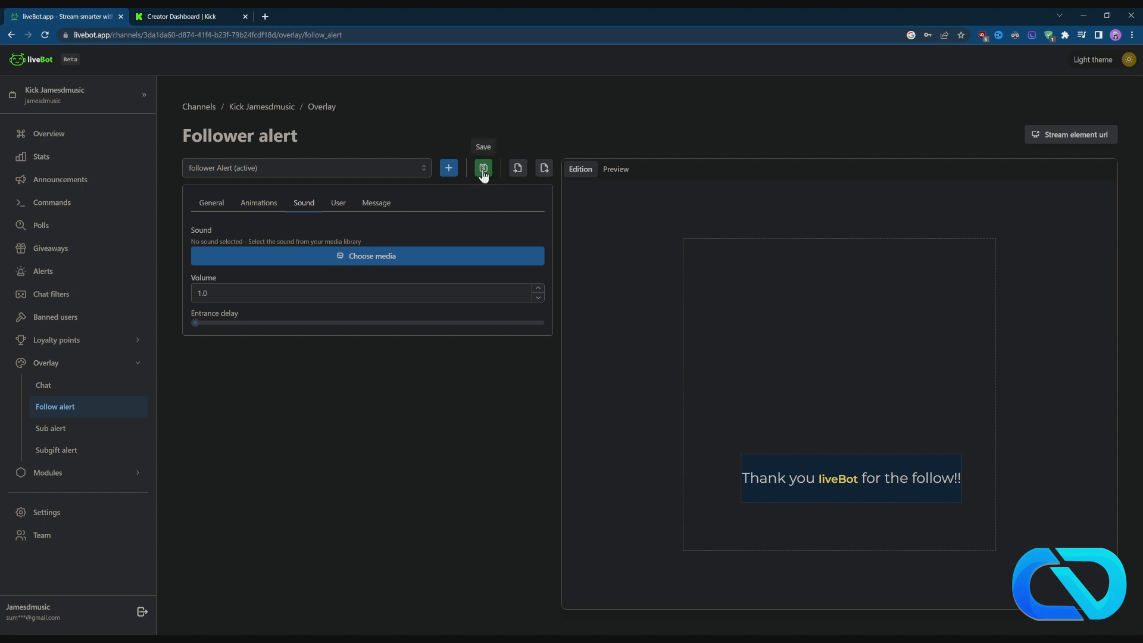
left_click(482, 168)
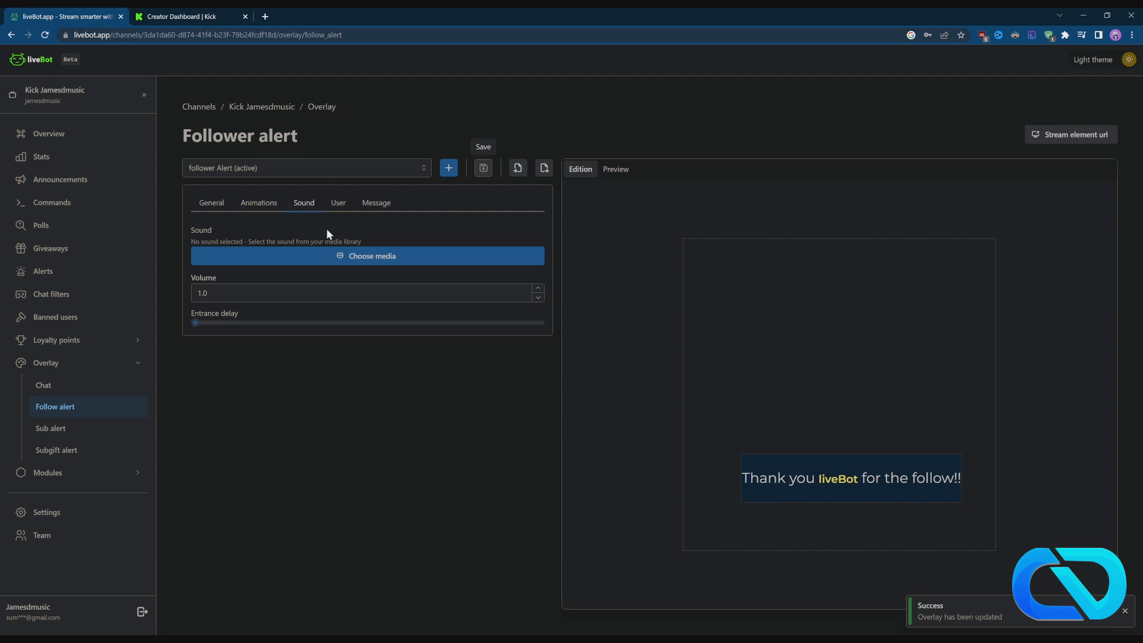
left_click(367, 255)
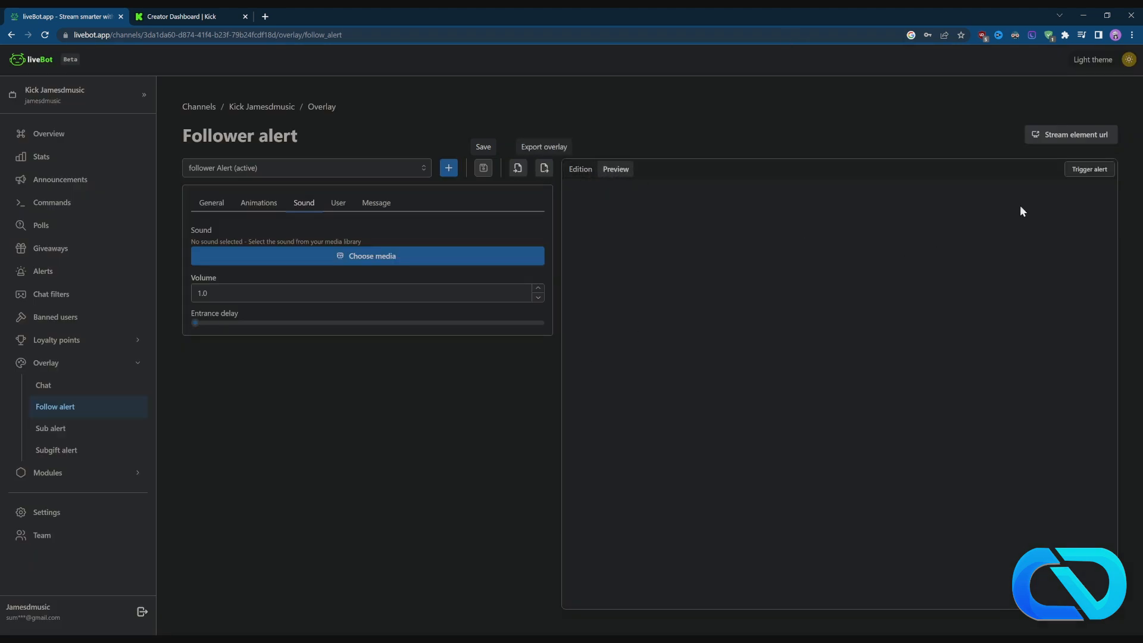
Fire a test follow alert in the preview, then return to the General settings.
left_click(1090, 169)
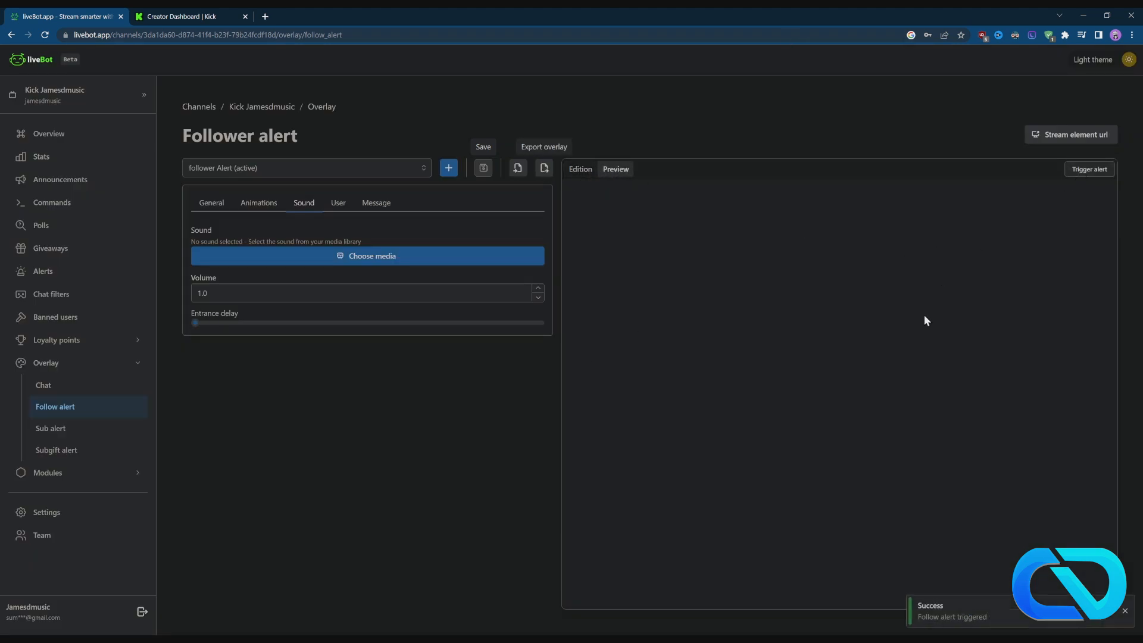
left_click(210, 202)
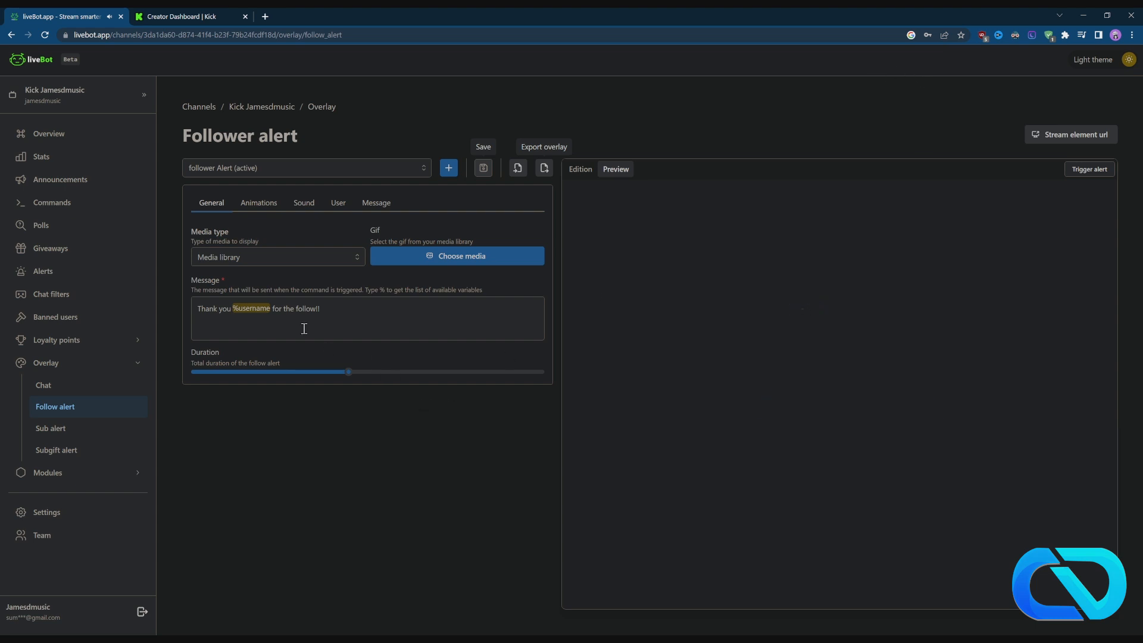
View the User styling settings and copy the alert's stream element URL.
left_click(337, 203)
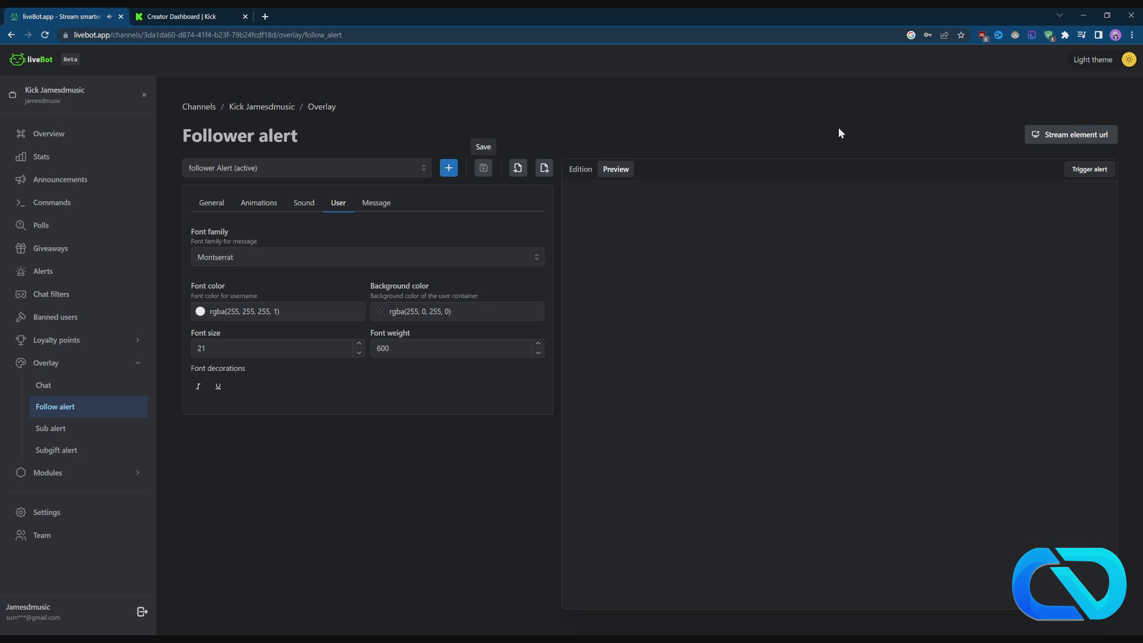
mouse_move(1069, 134)
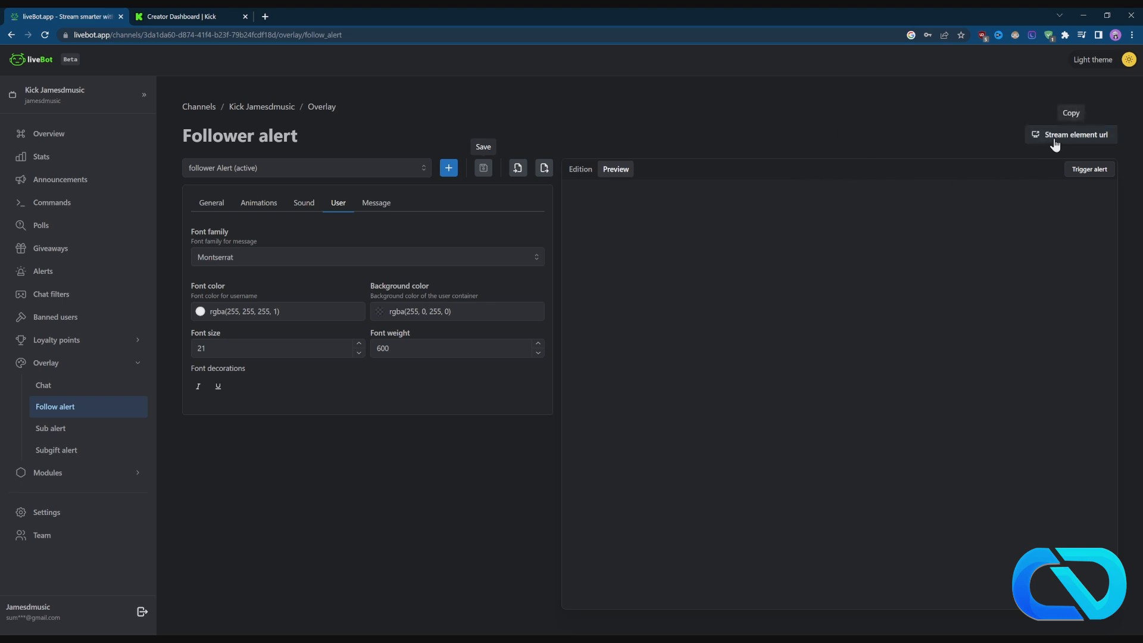
mouse_move(1065, 146)
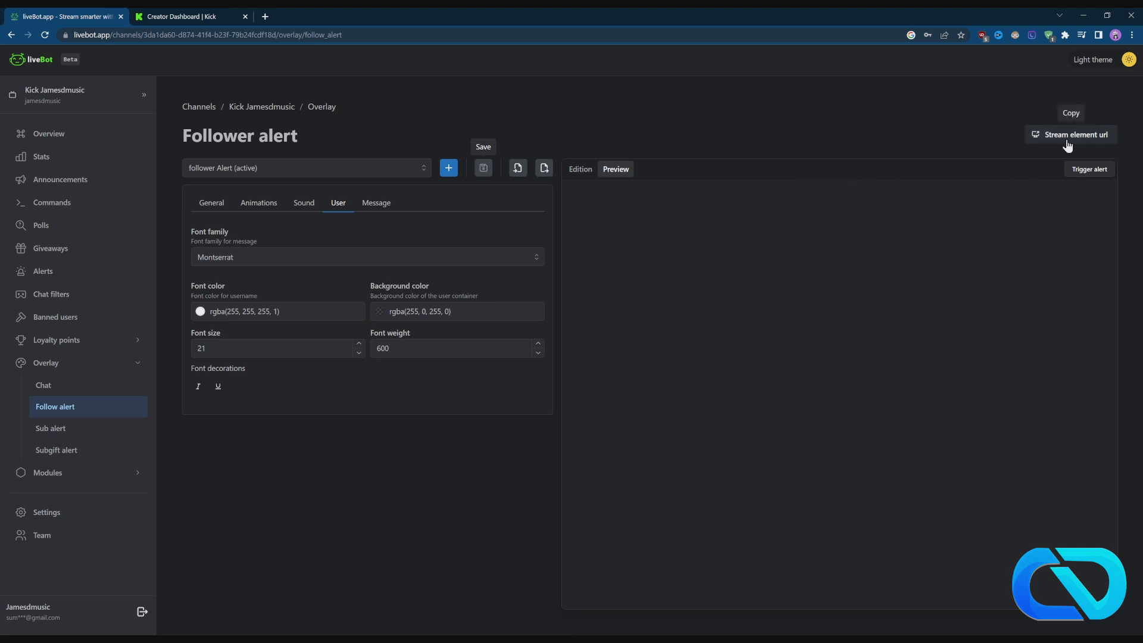
left_click(1070, 135)
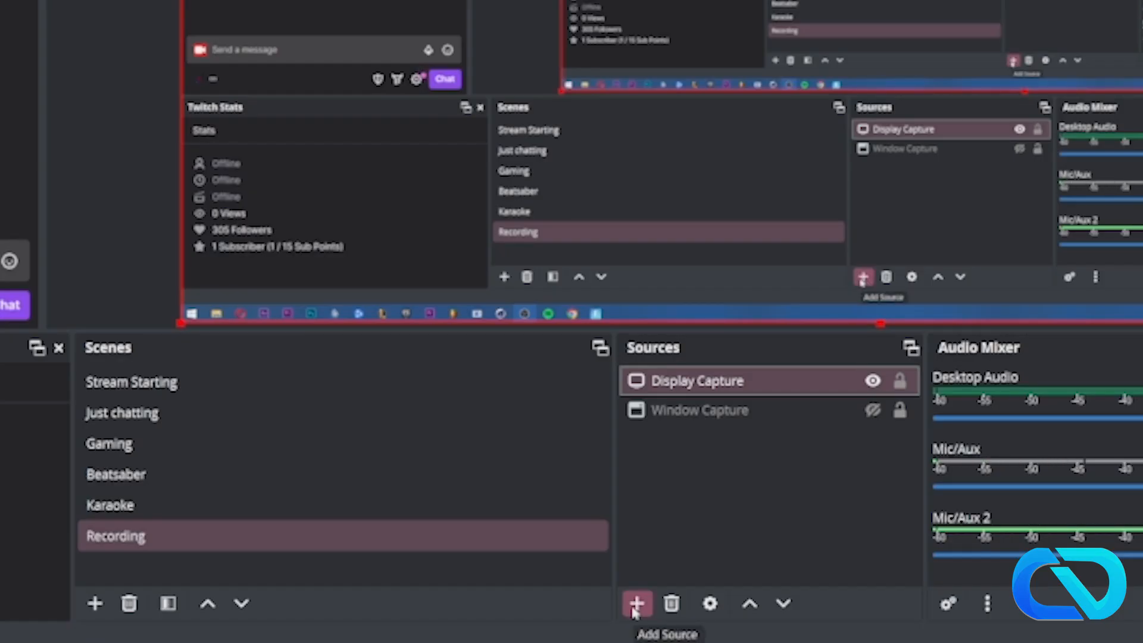
Add a Browser source named Alerts2 in OBS pointing at the follow alert URL.
left_click(636, 604)
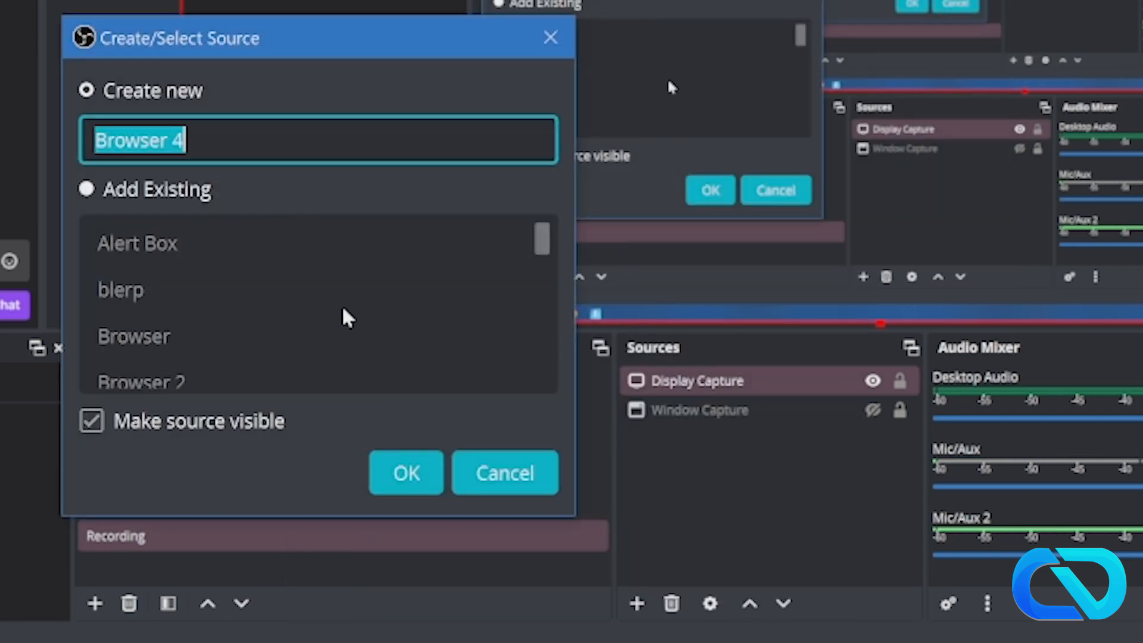
type("Aler")
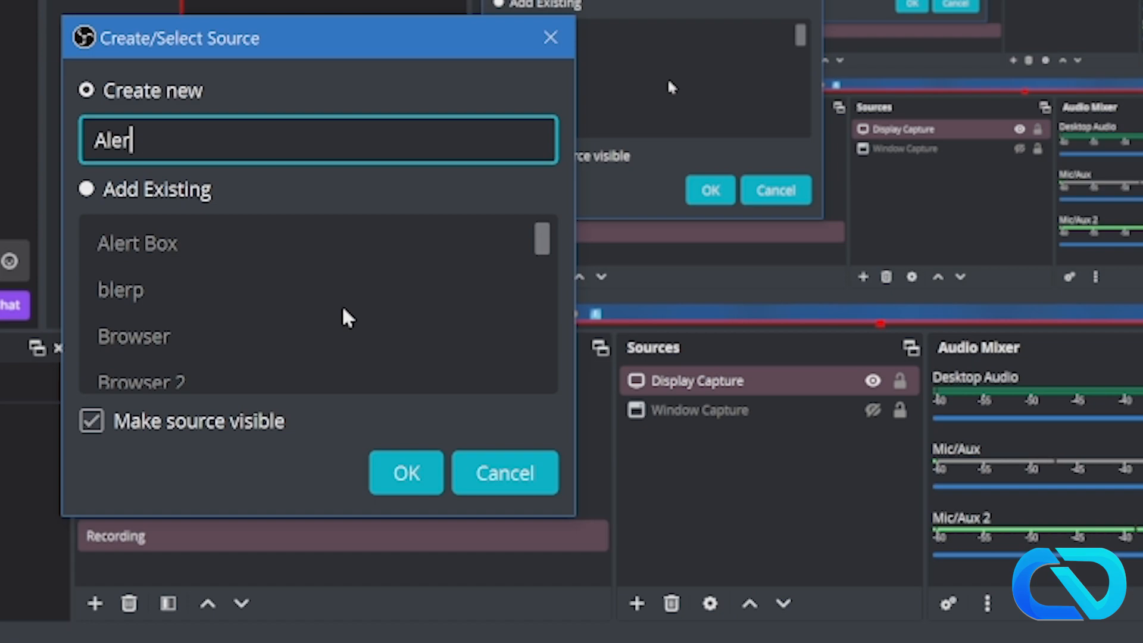
left_click(405, 473)
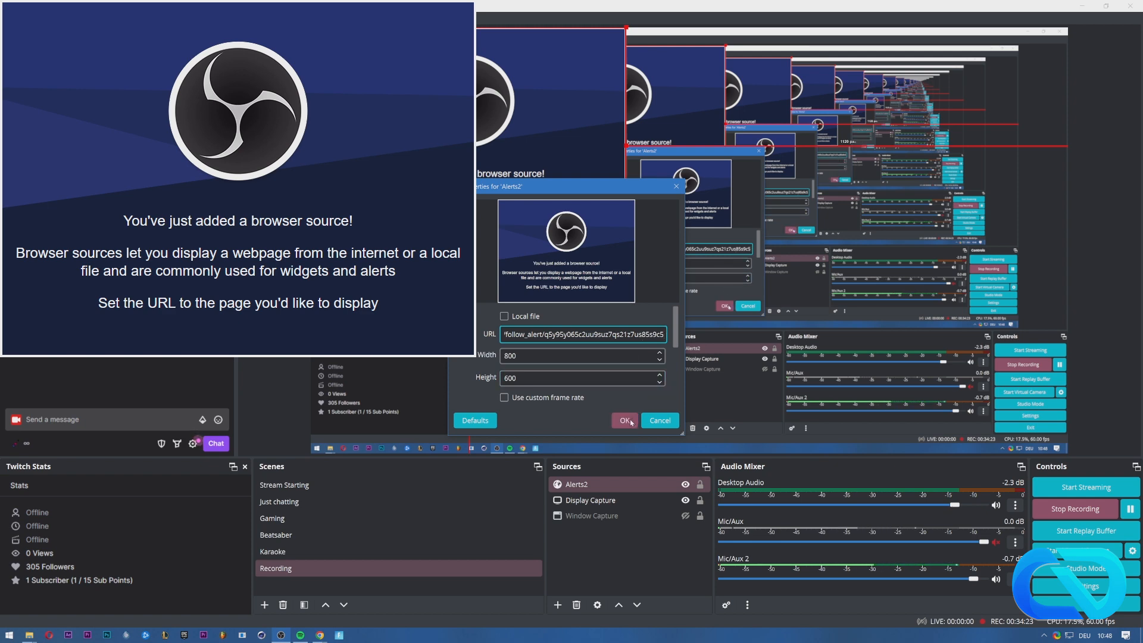
left_click(622, 420)
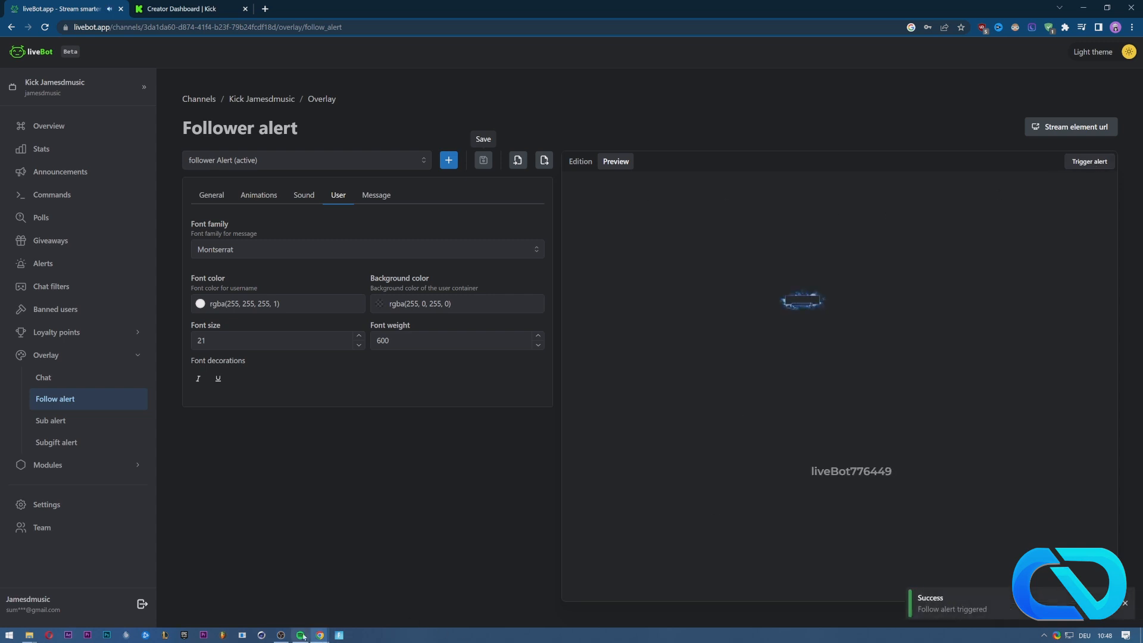
Trigger another test follower alert, showing sample name liveBot776449 in the preview.
left_click(300, 635)
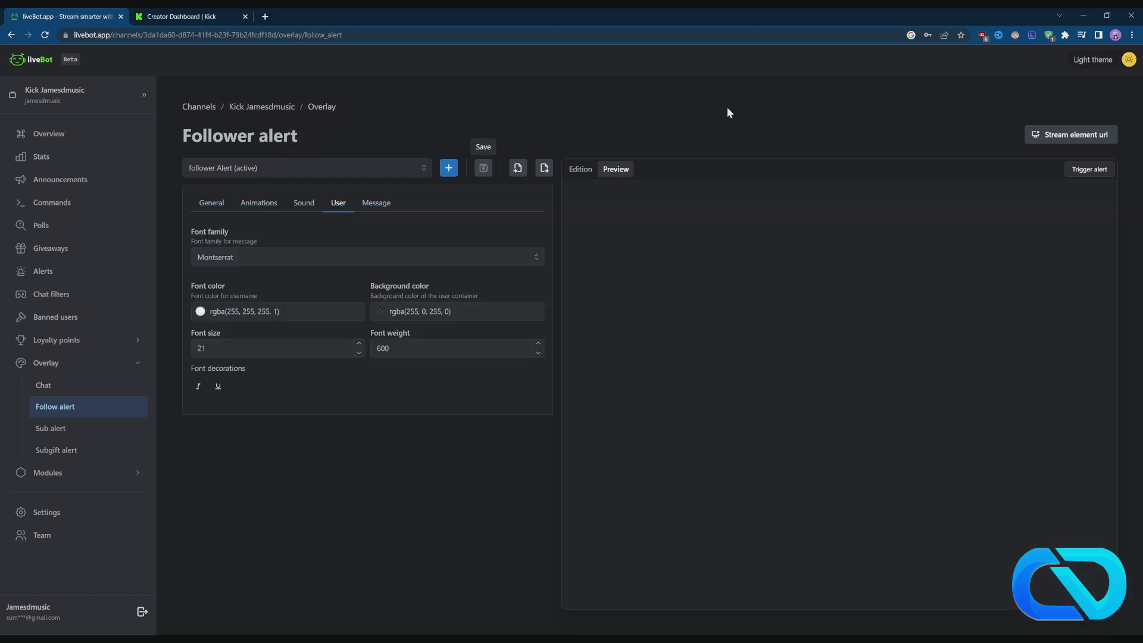
mouse_move(504, 412)
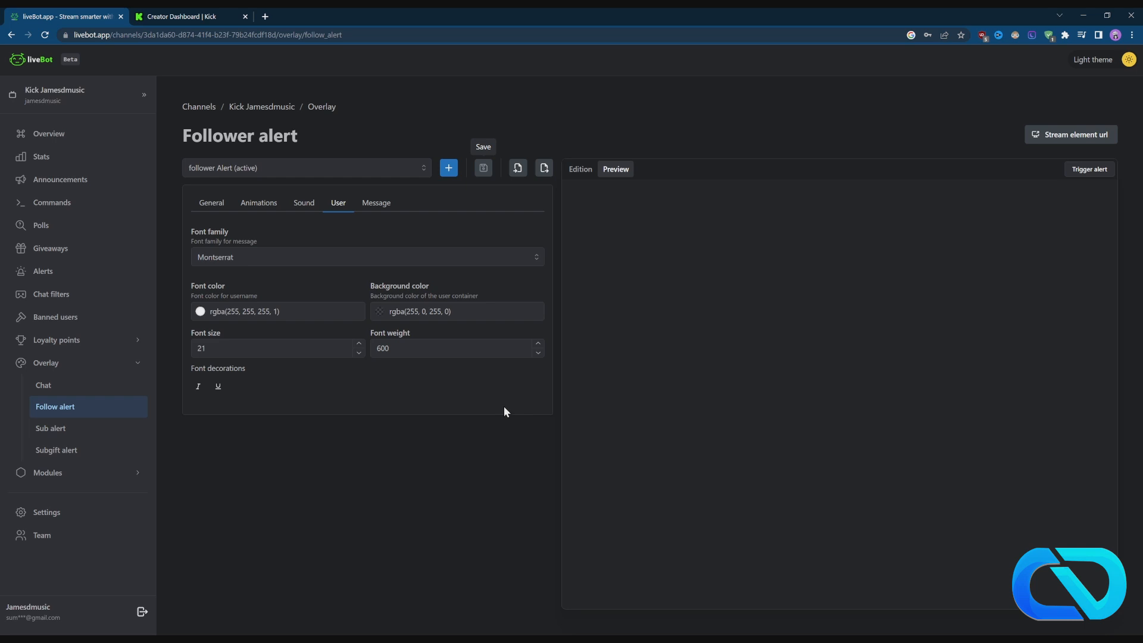
mouse_move(51, 409)
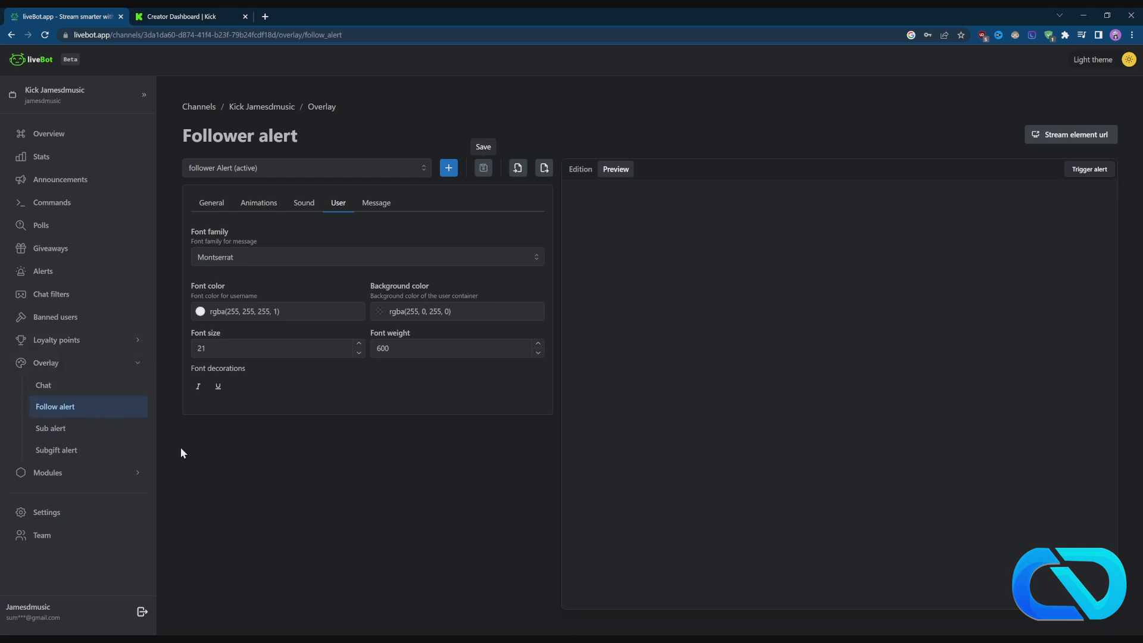
mouse_move(235, 482)
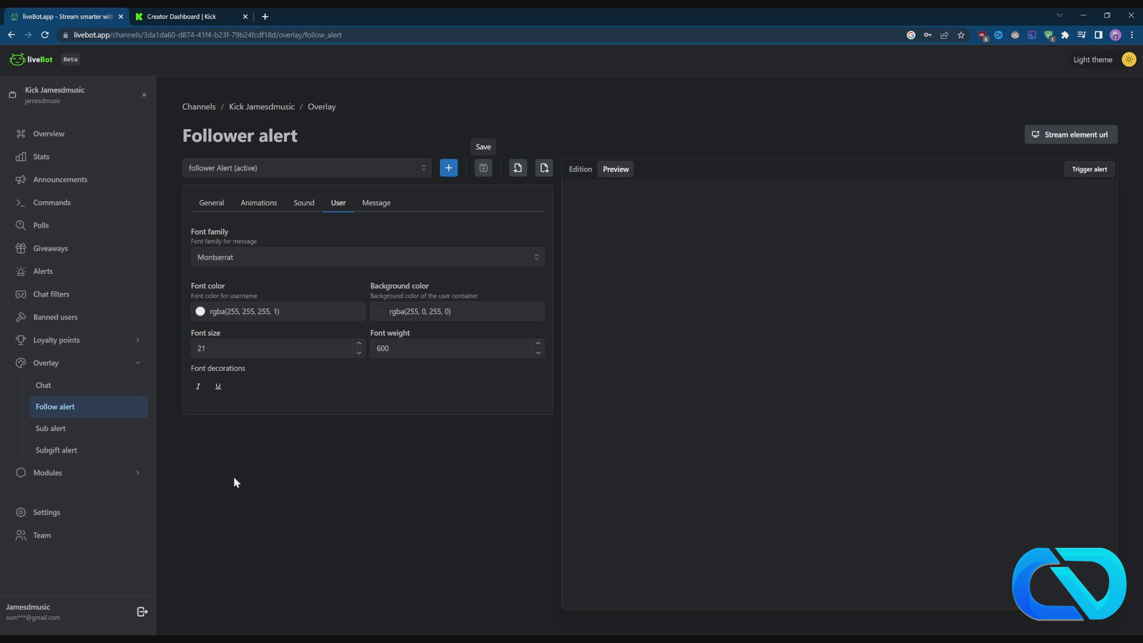
mouse_move(287, 492)
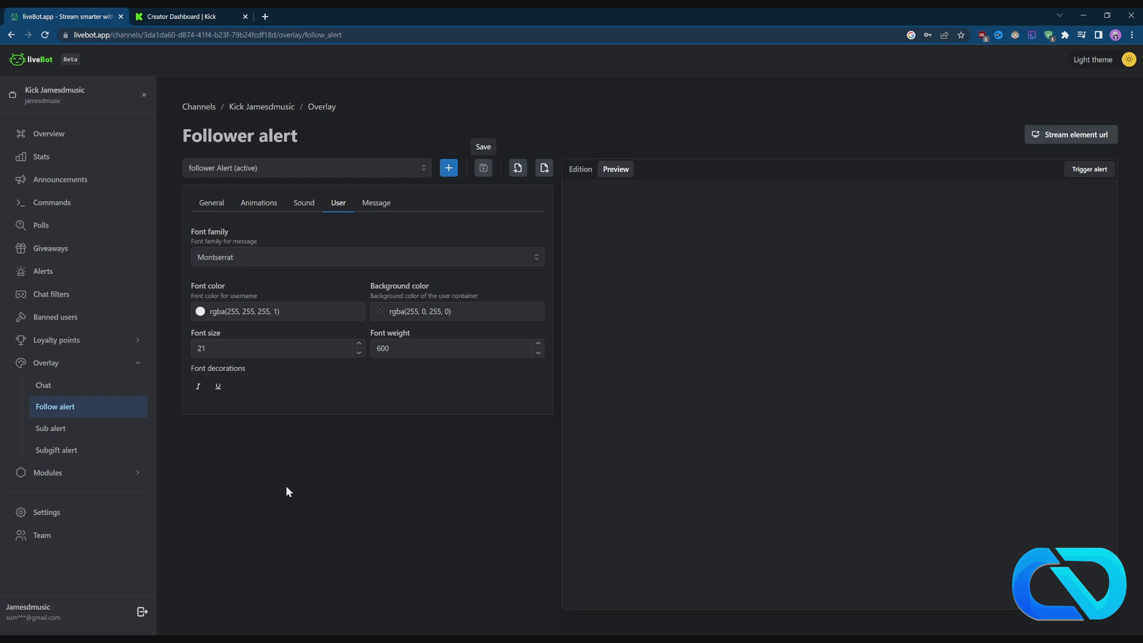
mouse_move(405, 479)
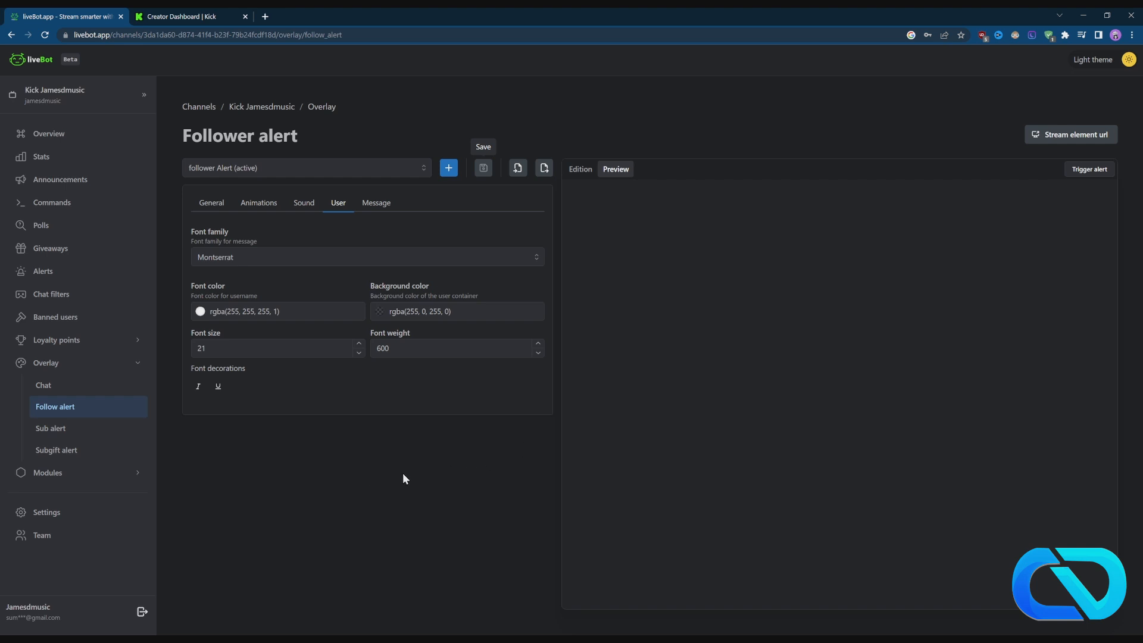
mouse_move(54, 317)
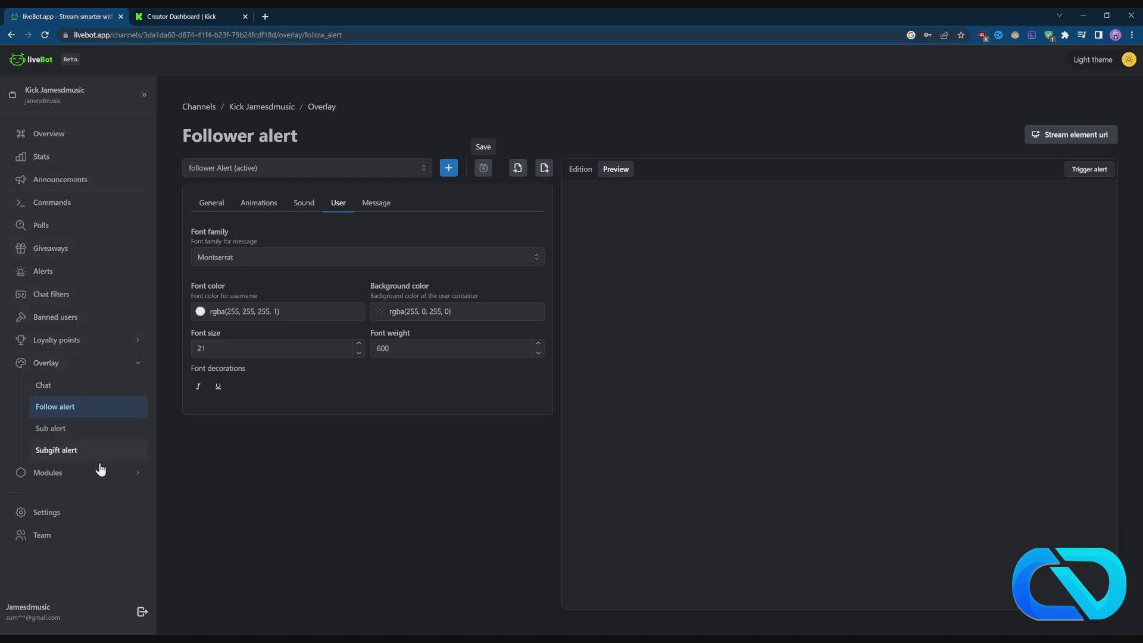
mouse_move(312, 447)
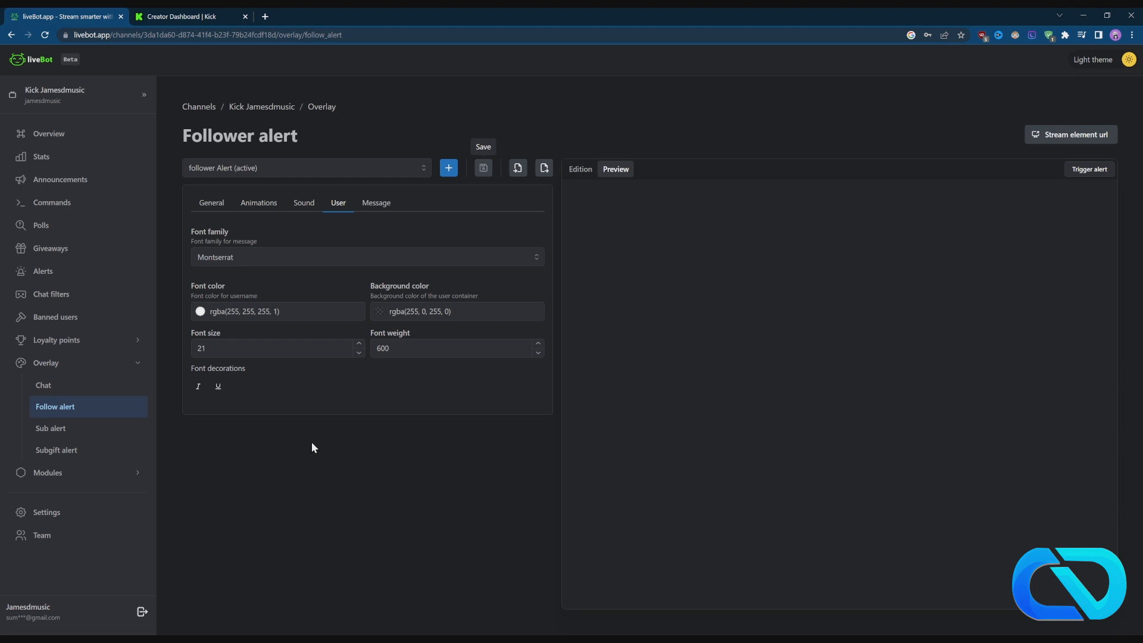
mouse_move(772, 255)
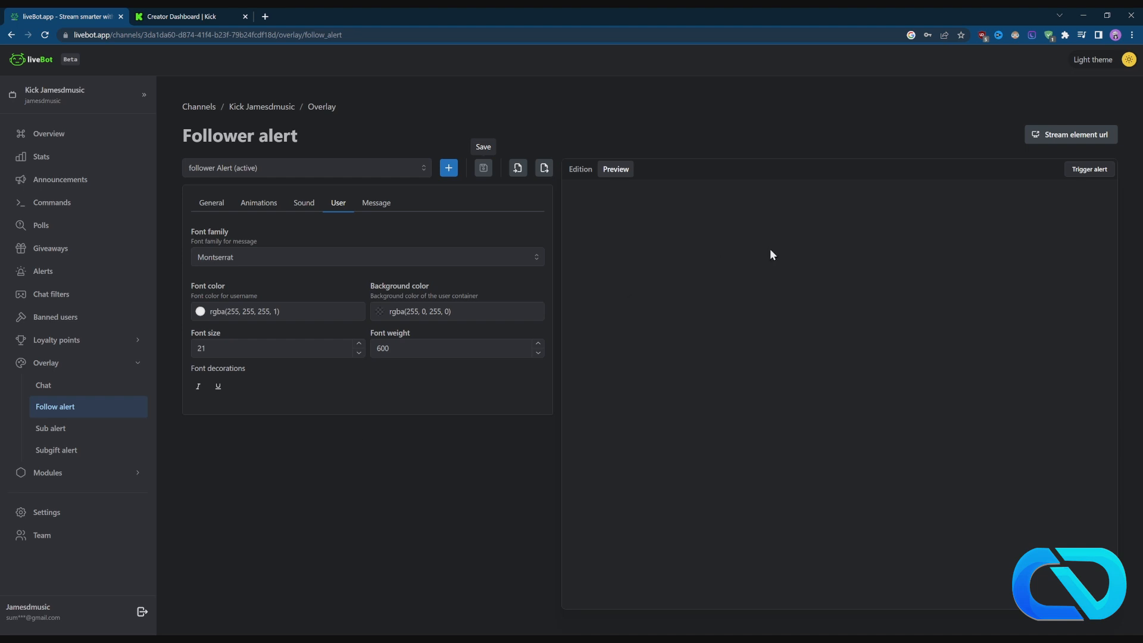
mouse_move(782, 281)
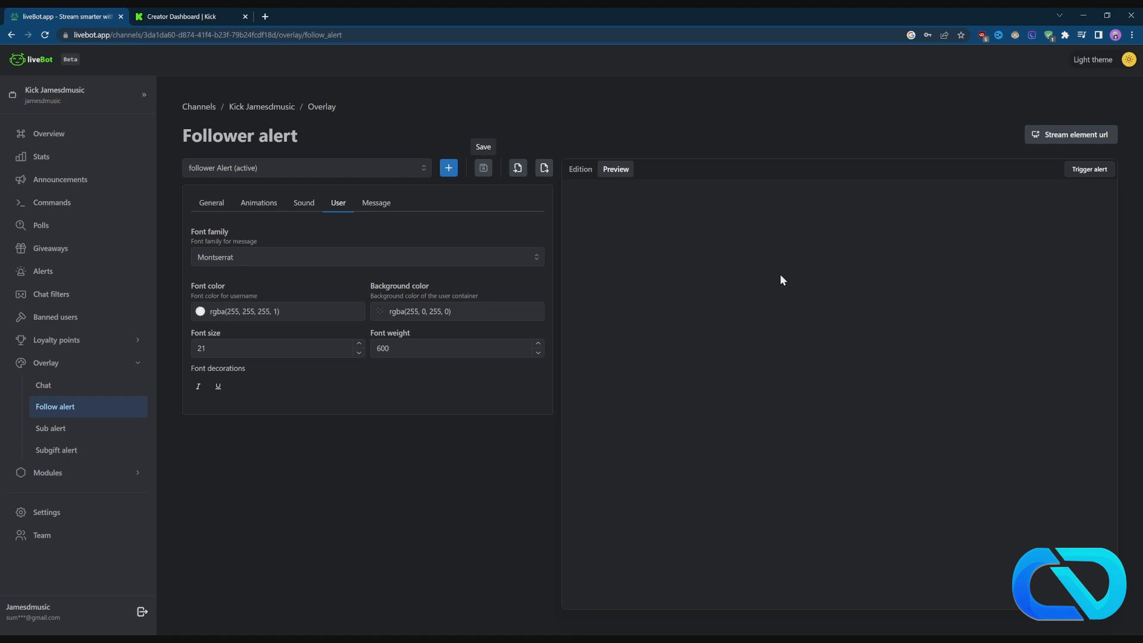
mouse_move(786, 294)
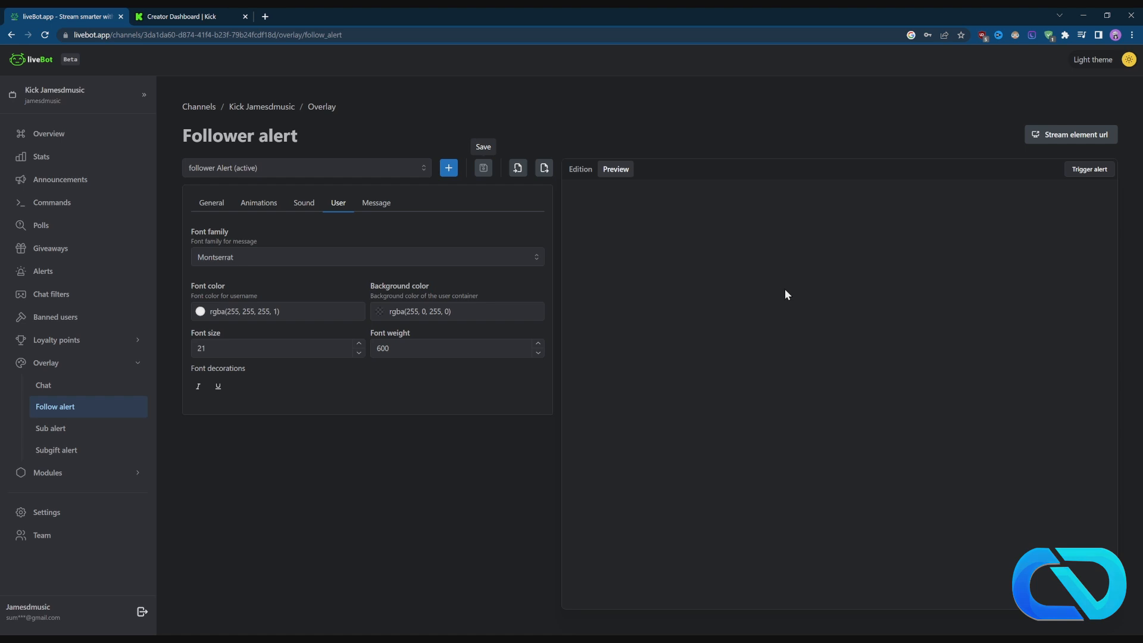